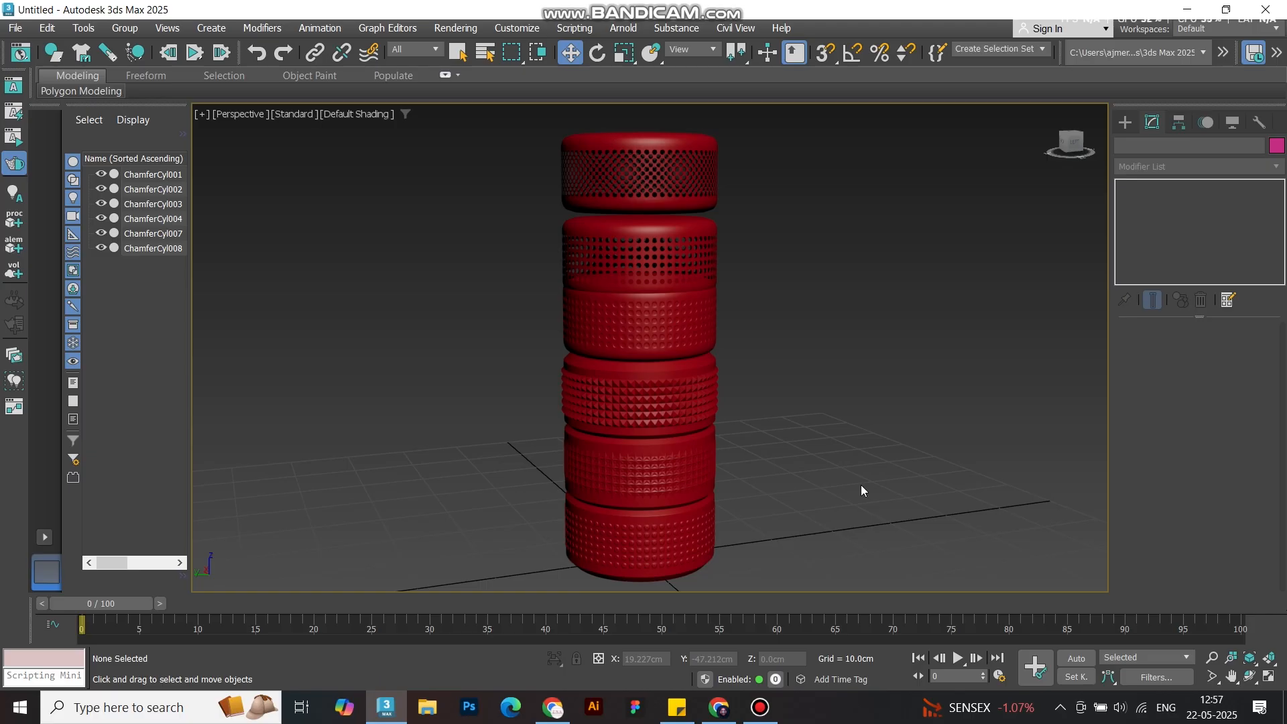
{"action": "mouse_move", "coordinate": [841, 493]}
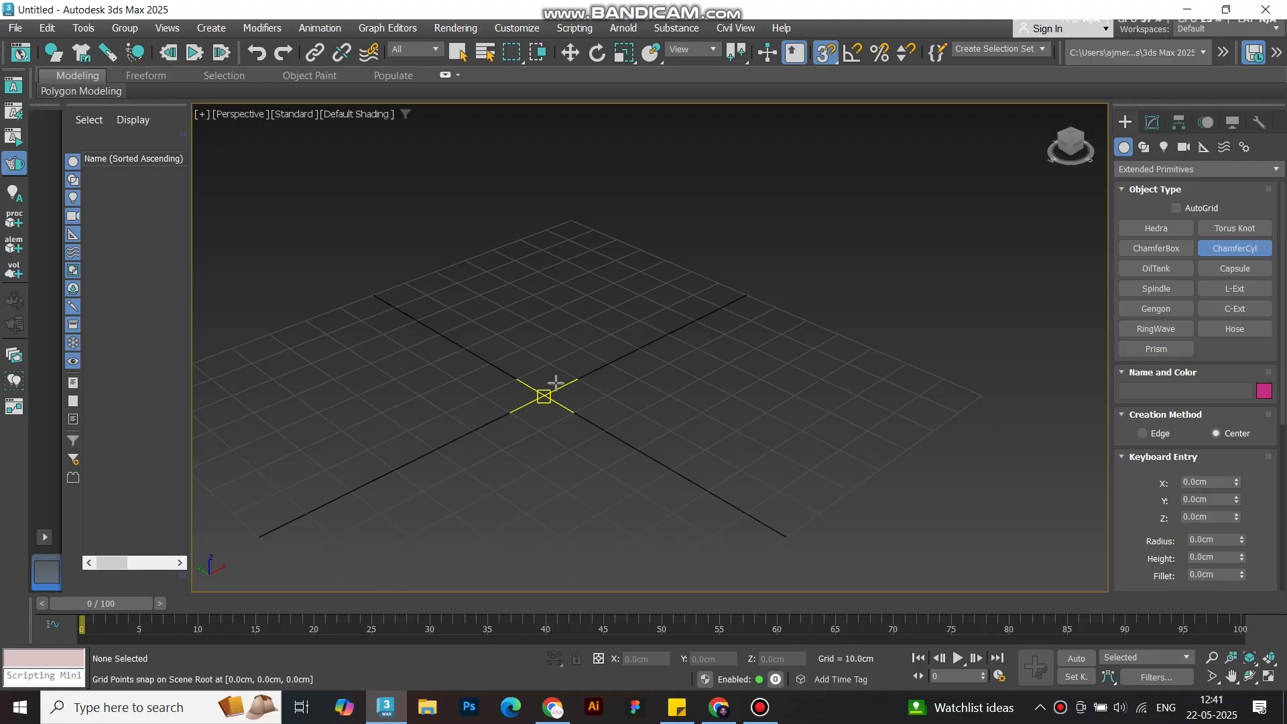
- Draw a ChamferCyl in the Perspective viewport and make its object colour red
{"action": "left_click_drag", "start_coordinate": [543, 395], "coordinate": [635, 379]}
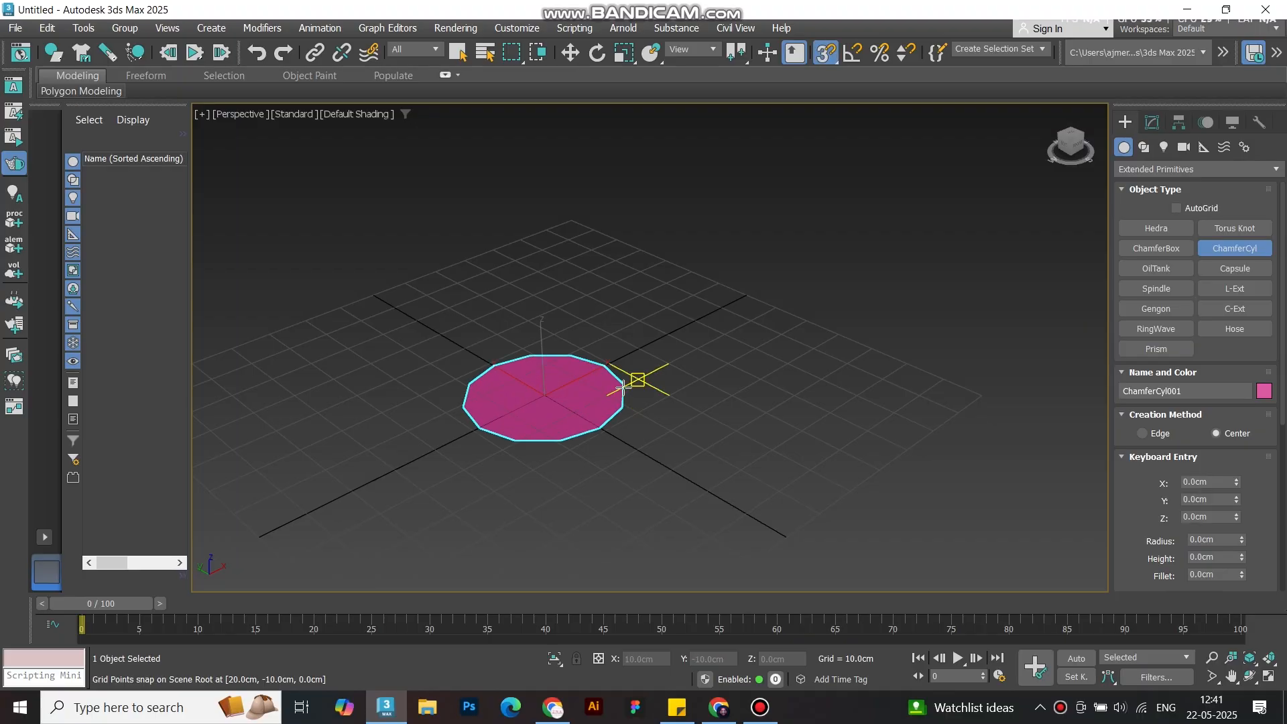
{"action": "left_click_drag", "start_coordinate": [624, 386], "coordinate": [960, 254]}
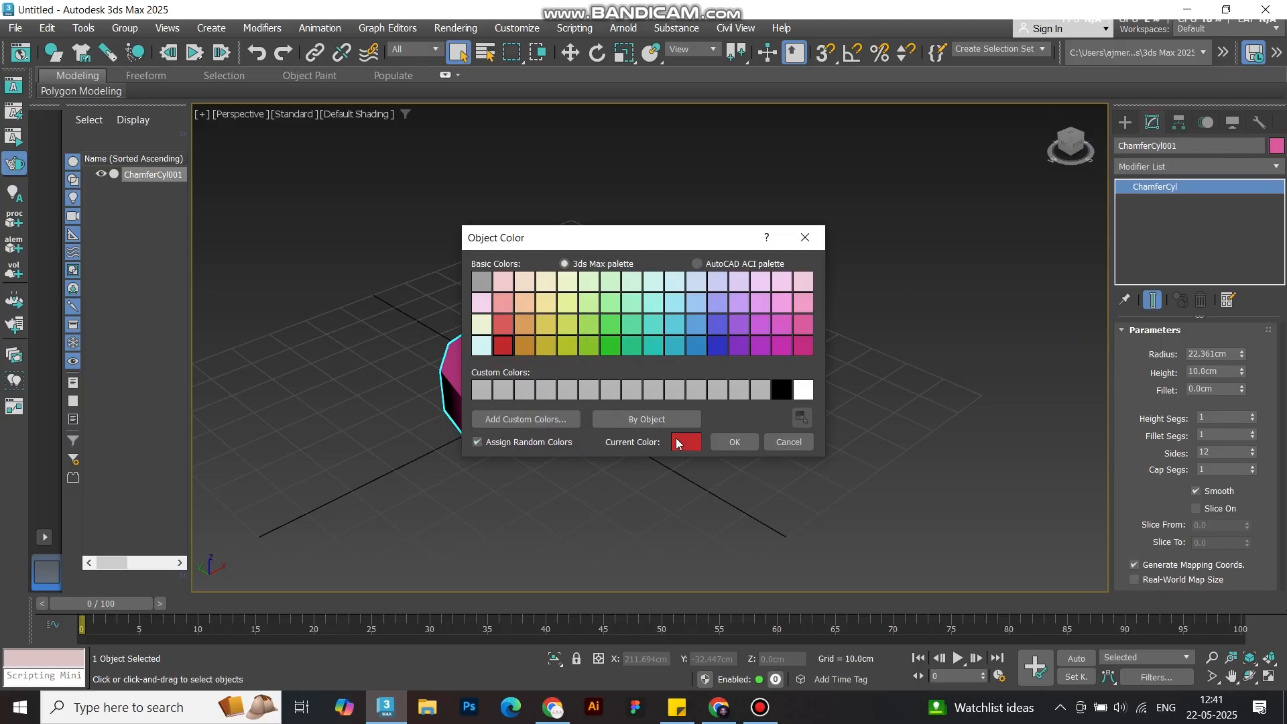
{"action": "left_click", "coordinate": [732, 441]}
{"action": "type", "text": "10"}
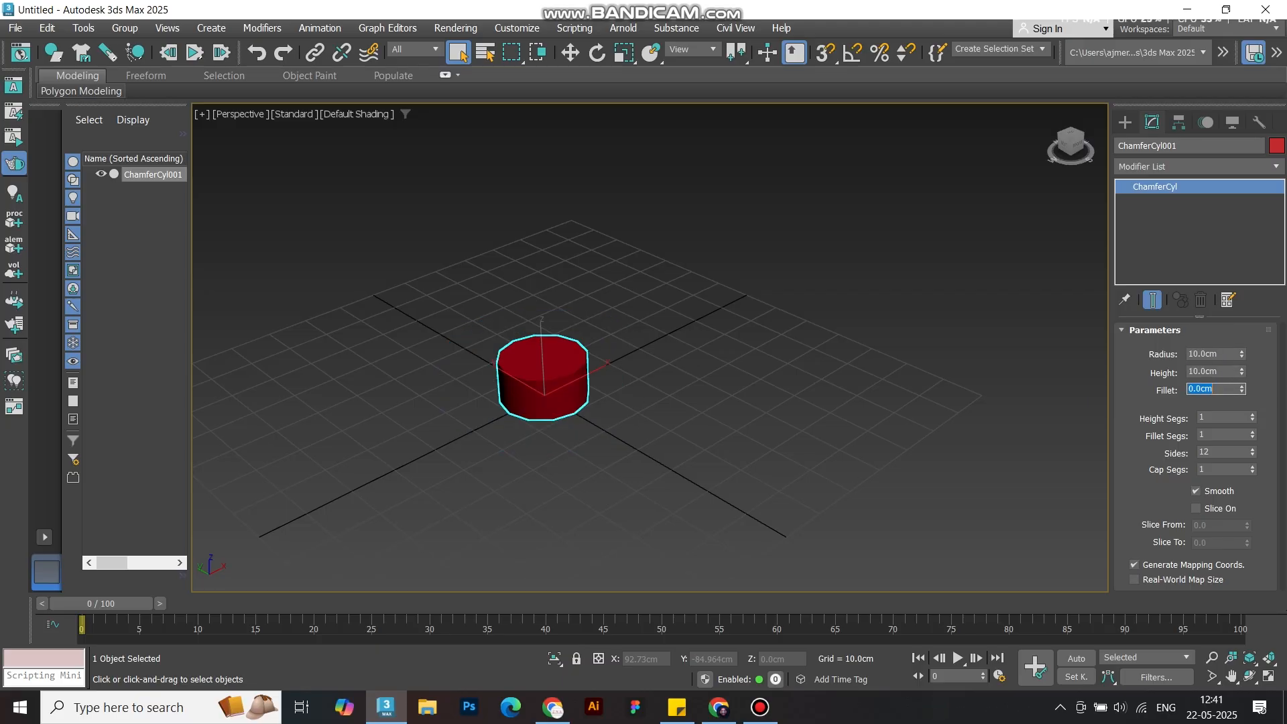
- Set the cylinder's fillet, height segments and sides, and turn Smooth off
{"action": "left_click", "coordinate": [1241, 386]}
{"action": "type", "text": "8"}
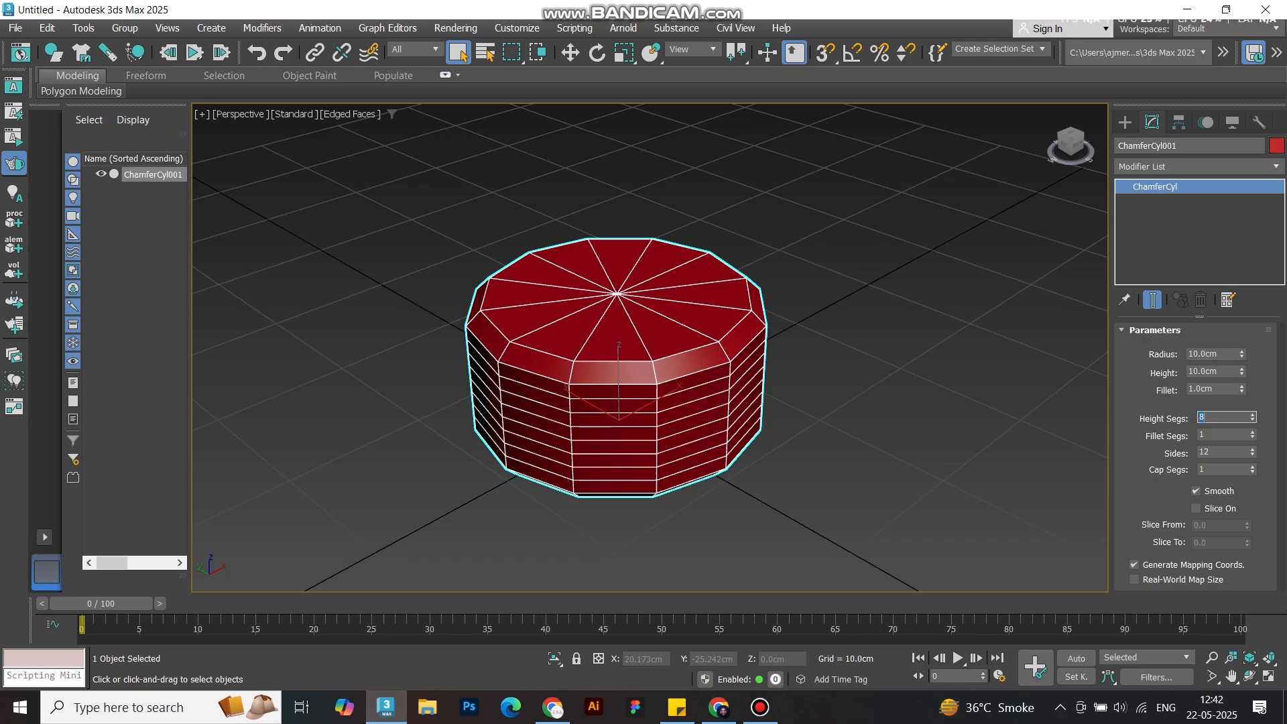
{"action": "left_click", "coordinate": [1223, 452]}
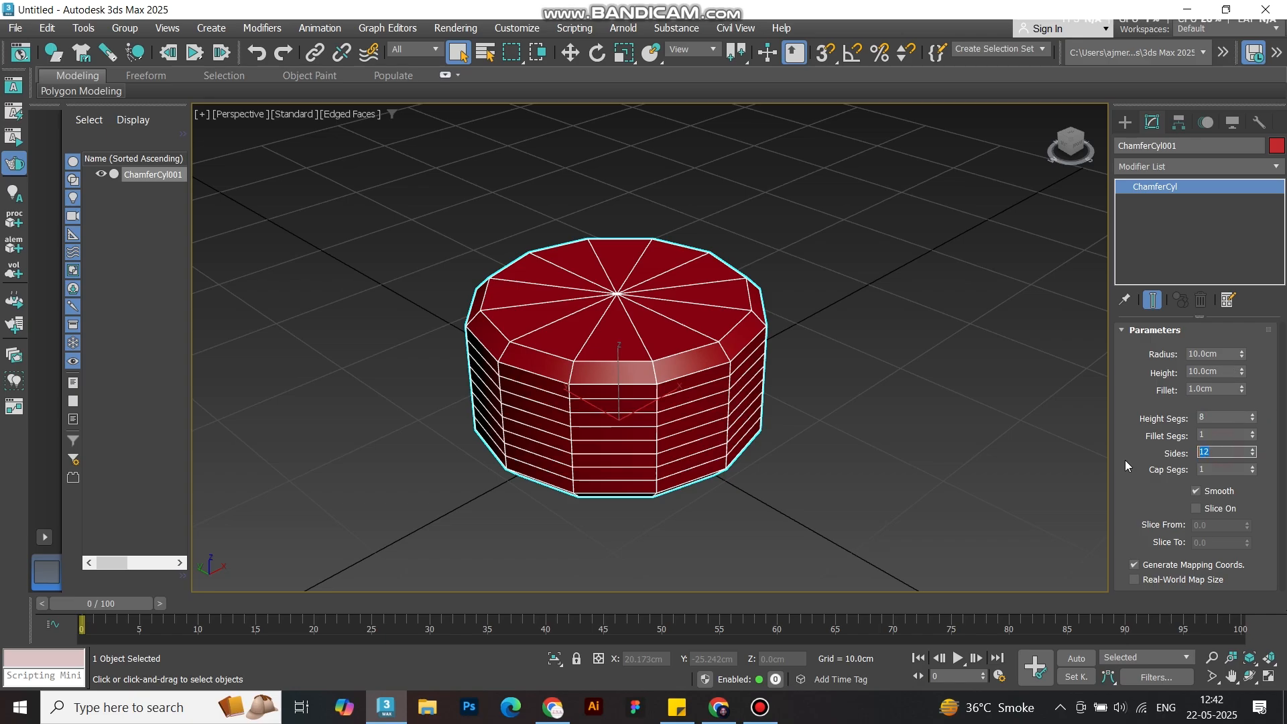
{"action": "type", "text": "60"}
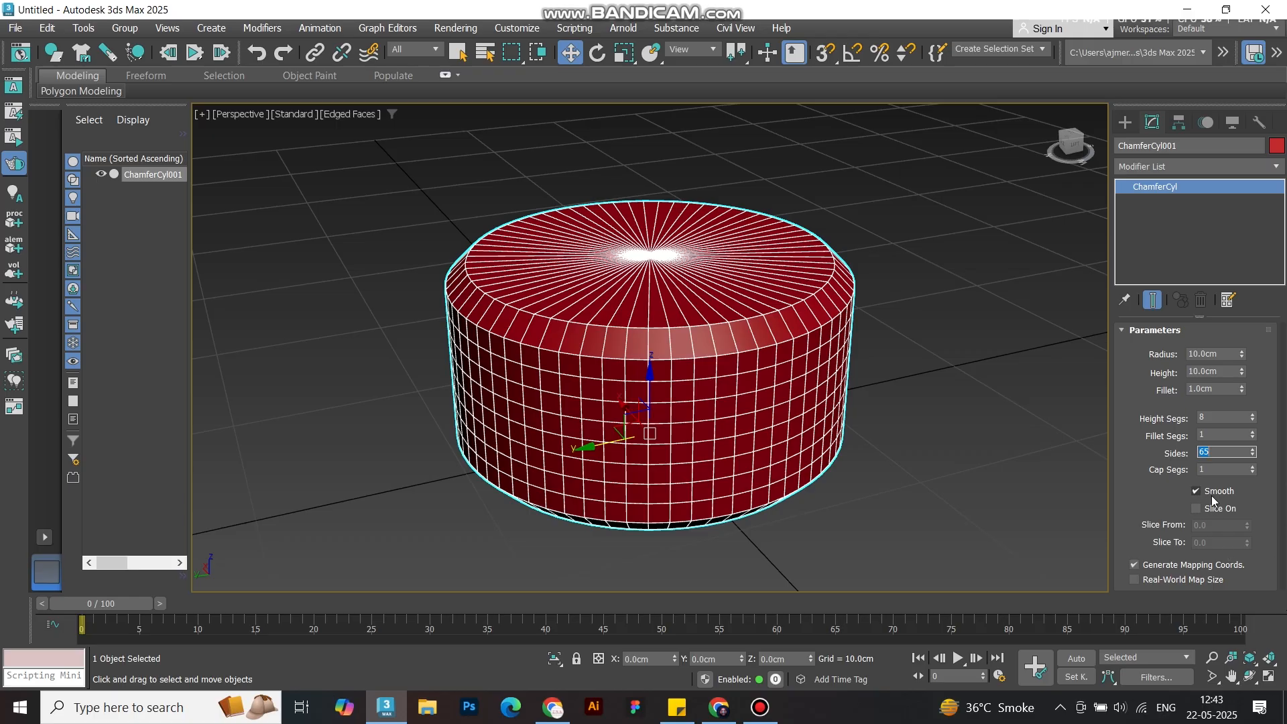
{"action": "left_click", "coordinate": [1194, 491]}
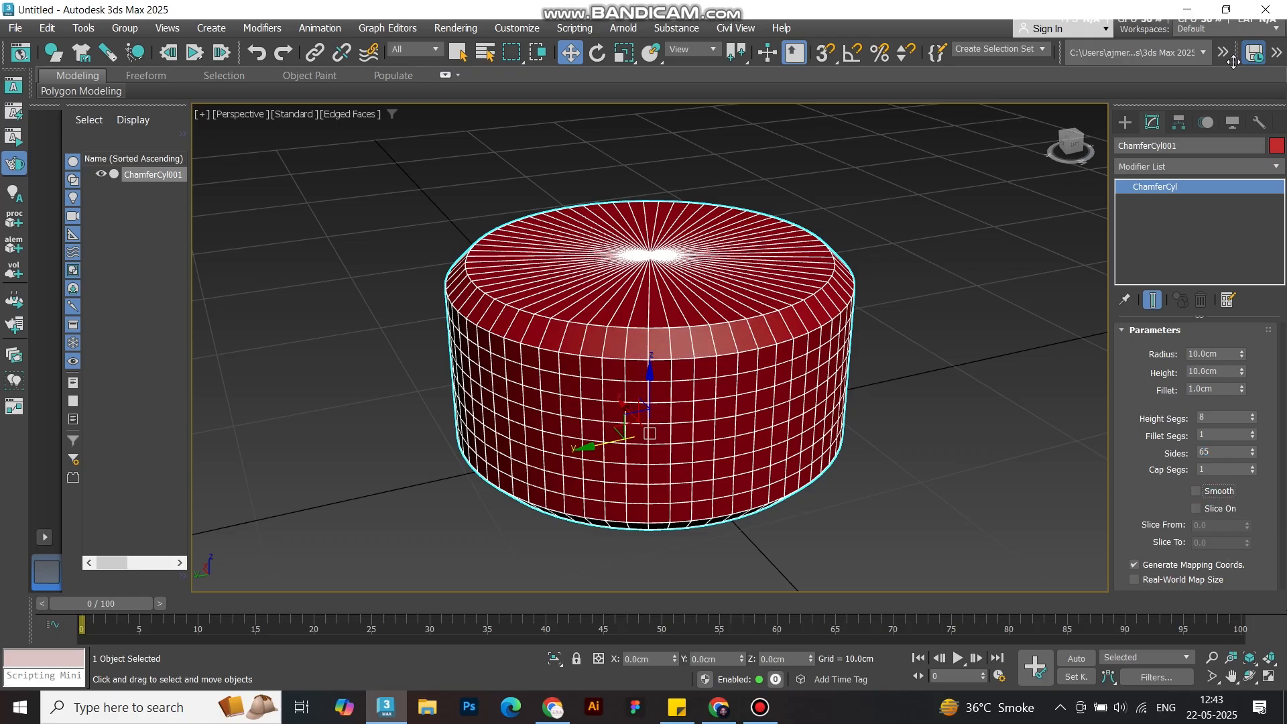
- Add an Edit Poly modifier and clone the cylinder into five copies
{"action": "left_click", "coordinate": [1194, 166]}
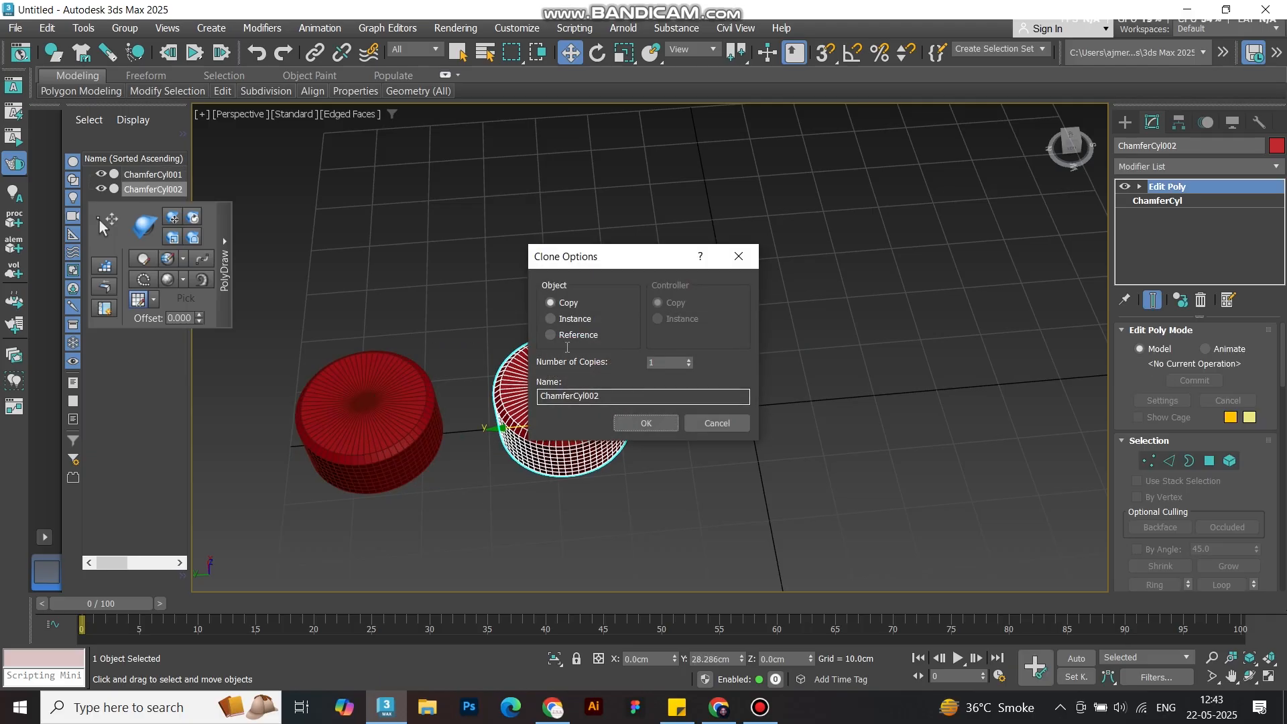
{"action": "left_click", "coordinate": [677, 362]}
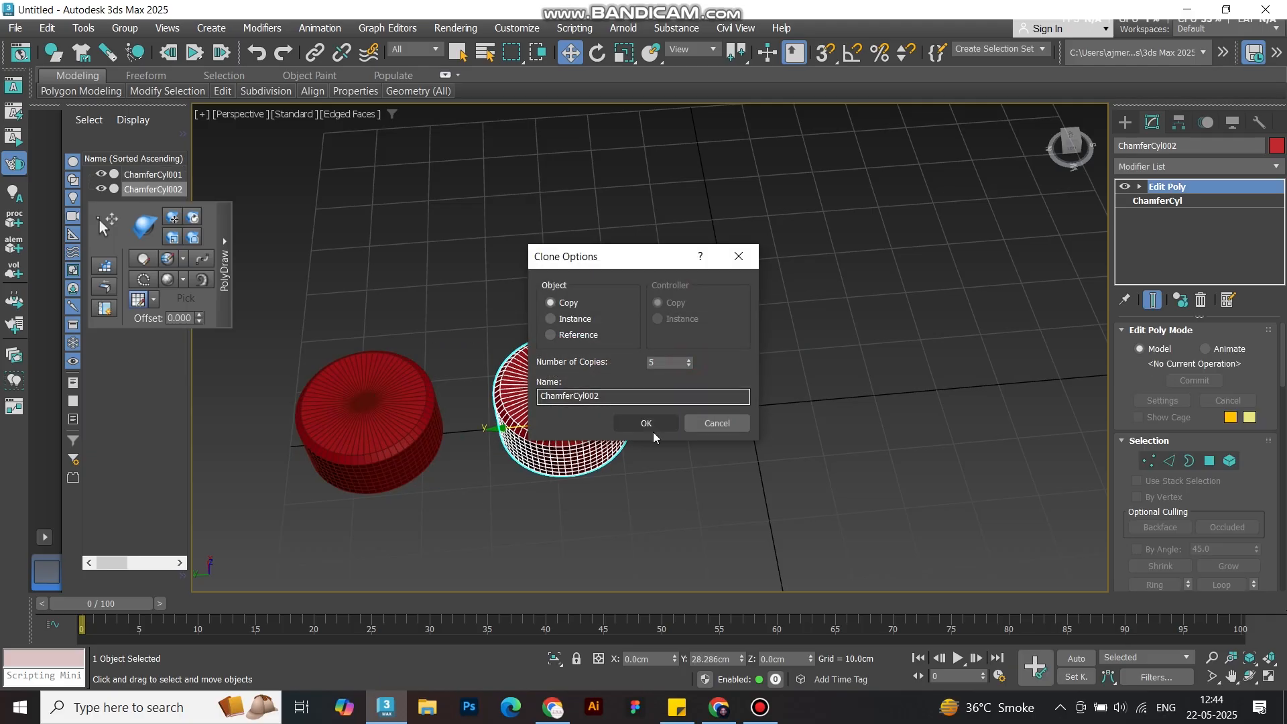
{"action": "left_click", "coordinate": [644, 422]}
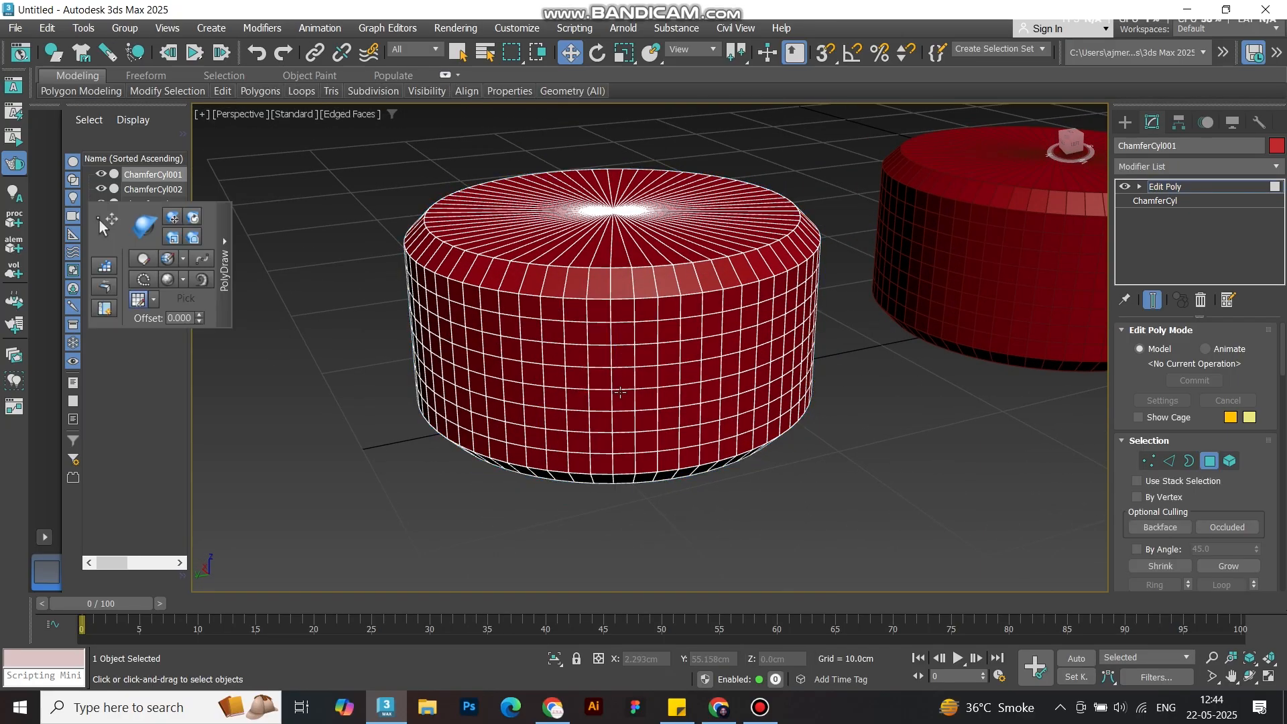
- Tessellate ChamferCyl001's middle polygon band using the Polygon (face-centre) method
{"action": "left_click", "coordinate": [624, 382]}
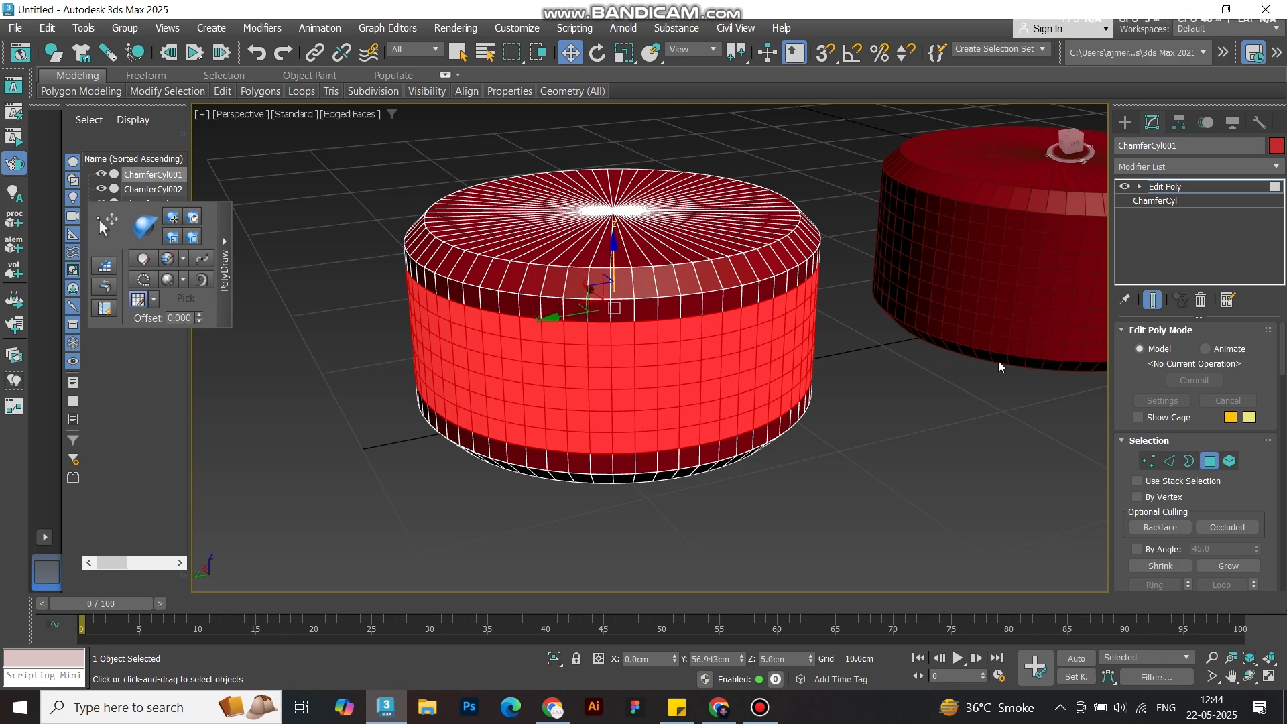
{"action": "left_click", "coordinate": [371, 92]}
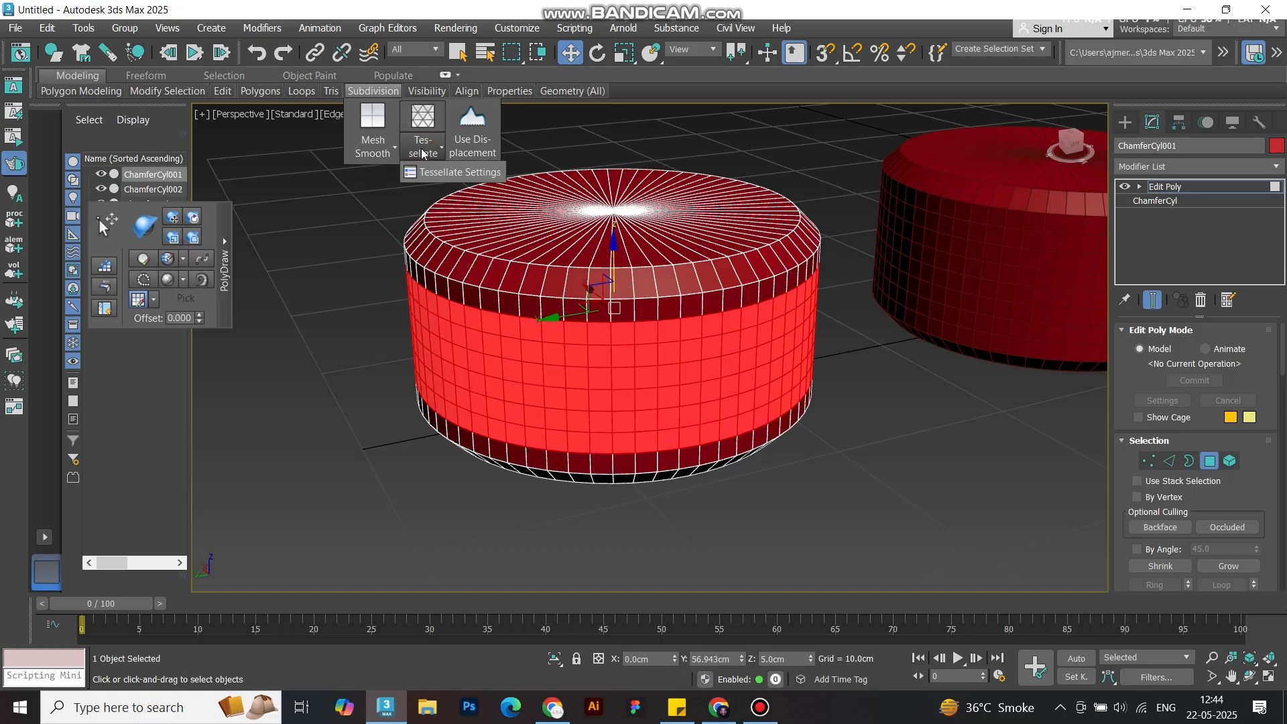
{"action": "left_click", "coordinate": [422, 127]}
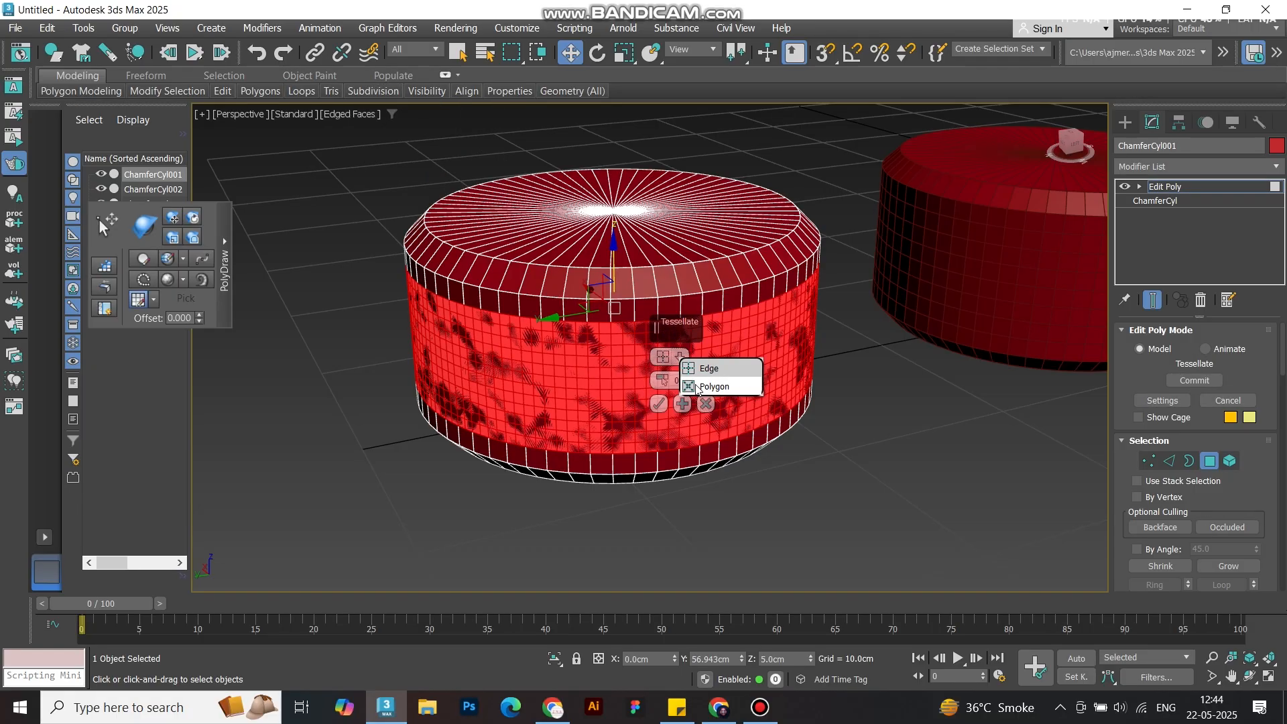
{"action": "left_click", "coordinate": [713, 387]}
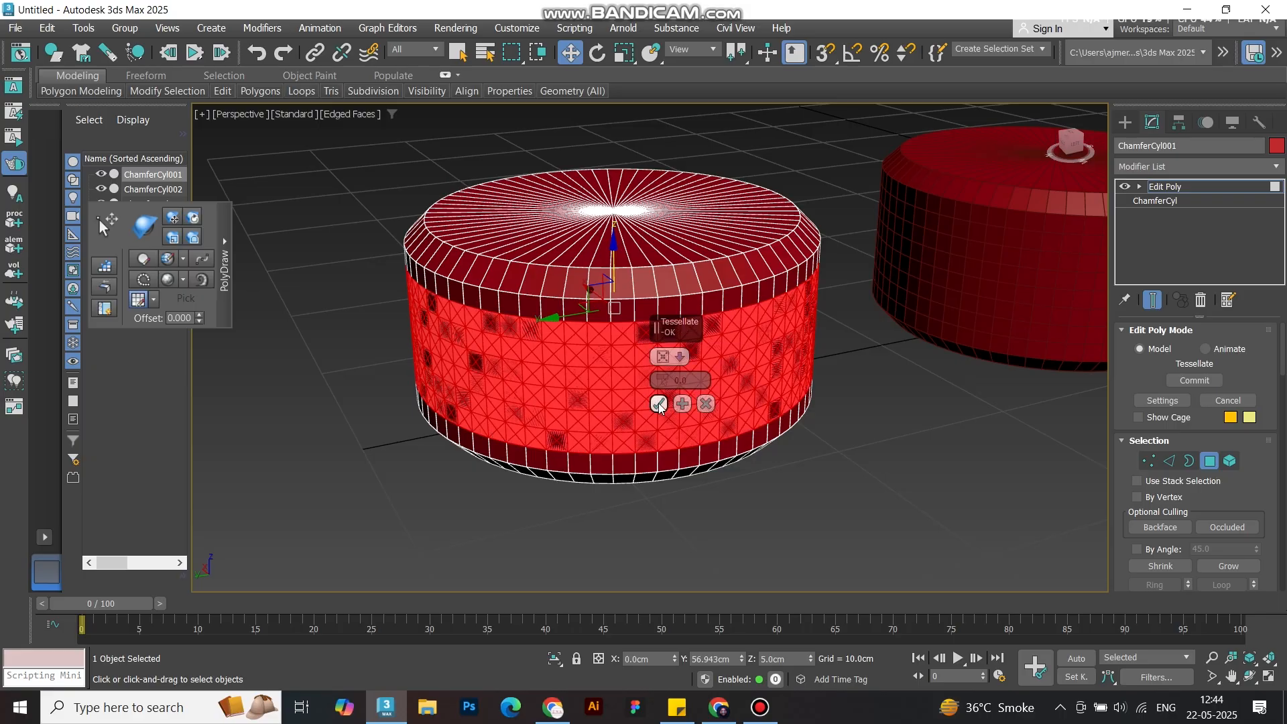
{"action": "left_click", "coordinate": [657, 404]}
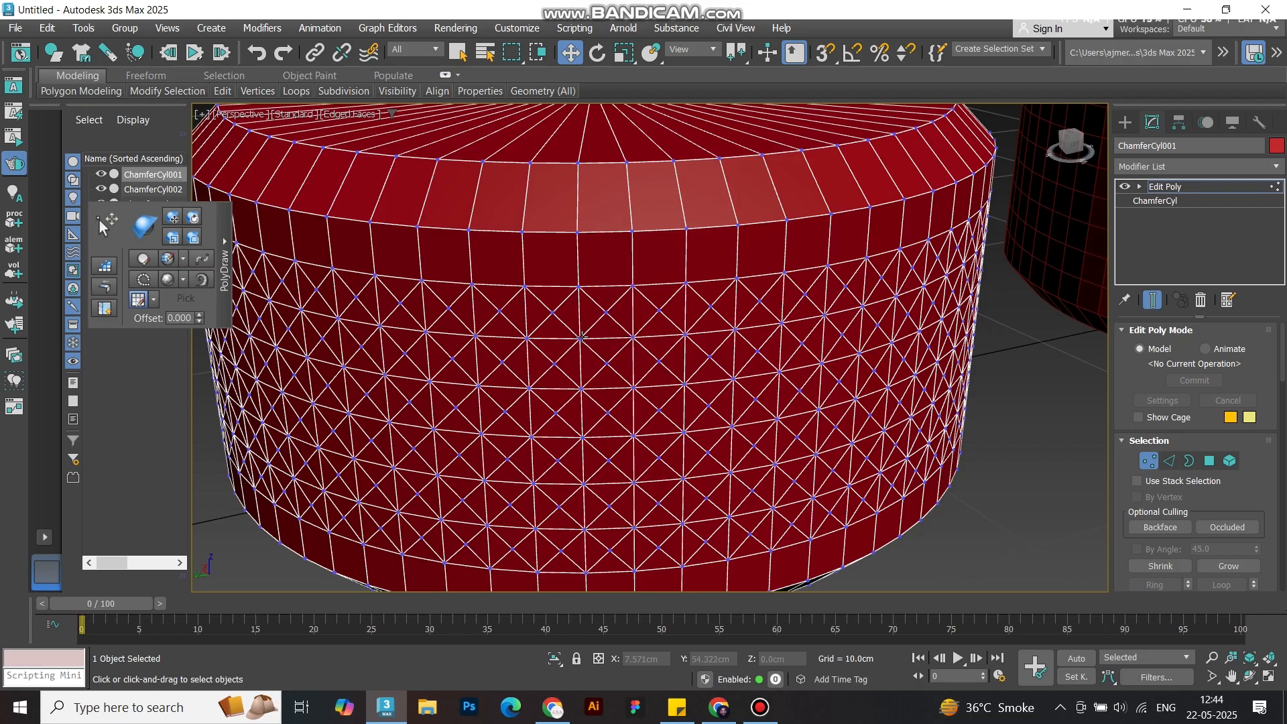
- Extrude the tessellated polygons into pyramid bumps and inspect them from another angle
{"action": "left_click", "coordinate": [580, 337]}
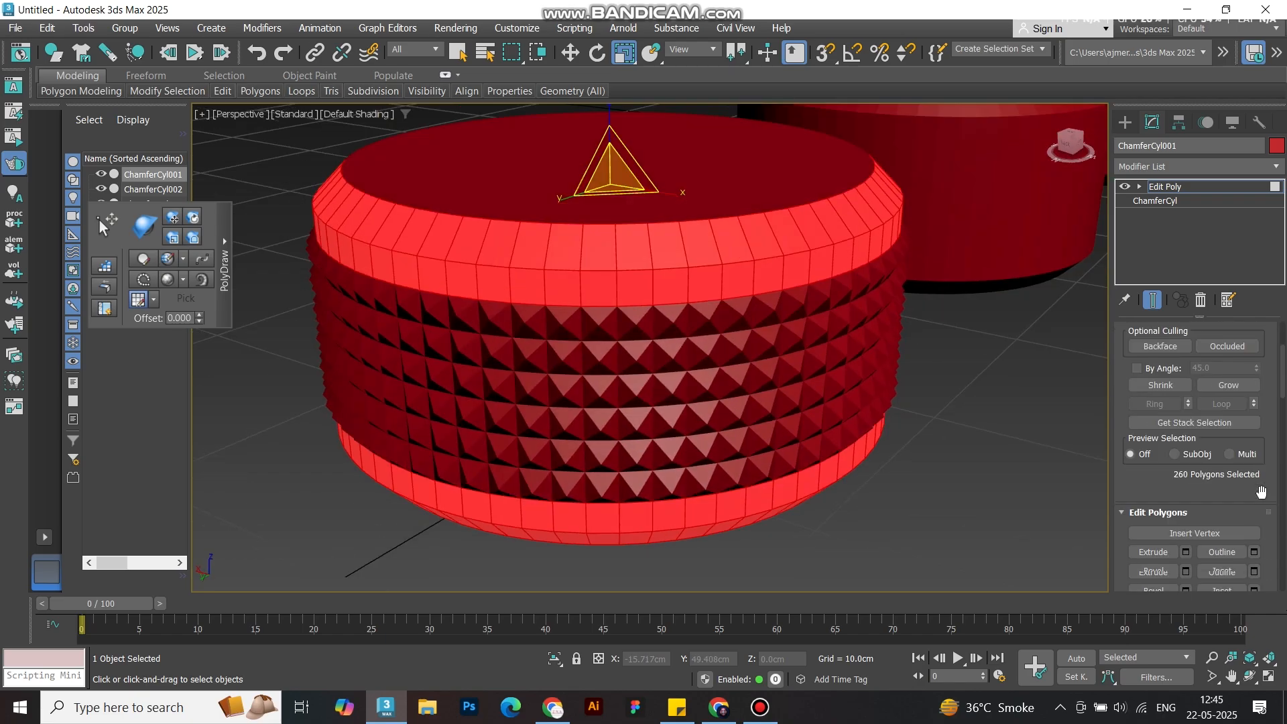
{"action": "scroll", "scroll_direction": "down", "scroll_amount": 3}
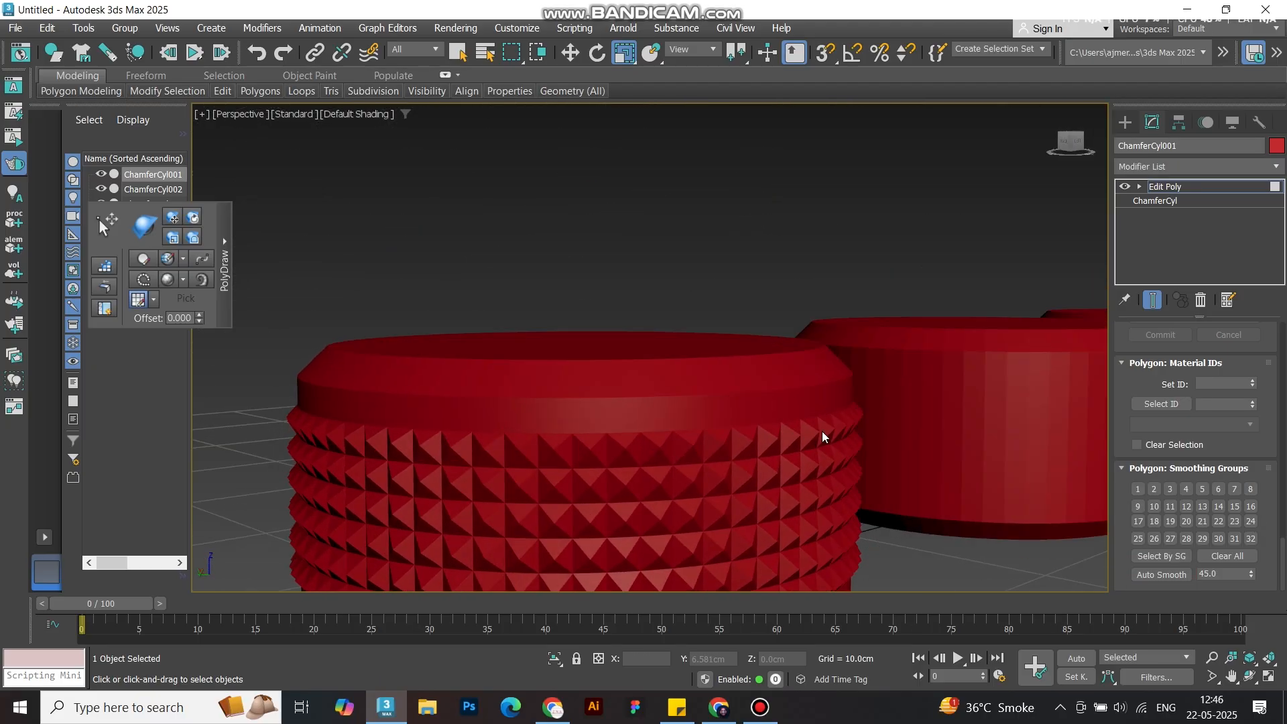
{"action": "left_click_drag", "start_coordinate": [823, 437], "coordinate": [782, 465]}
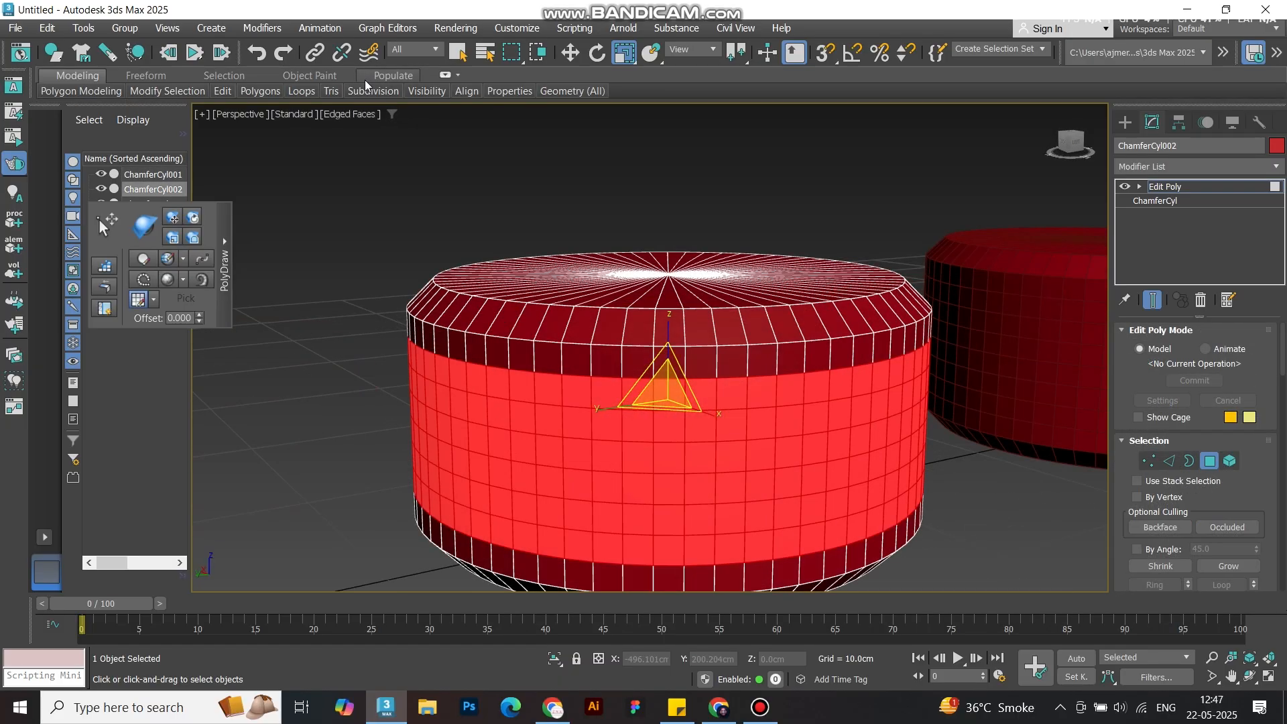
- Tessellate ChamferCyl002's middle band with adjusted tension, applying it twice for a dense mesh
{"action": "left_click", "coordinate": [373, 89]}
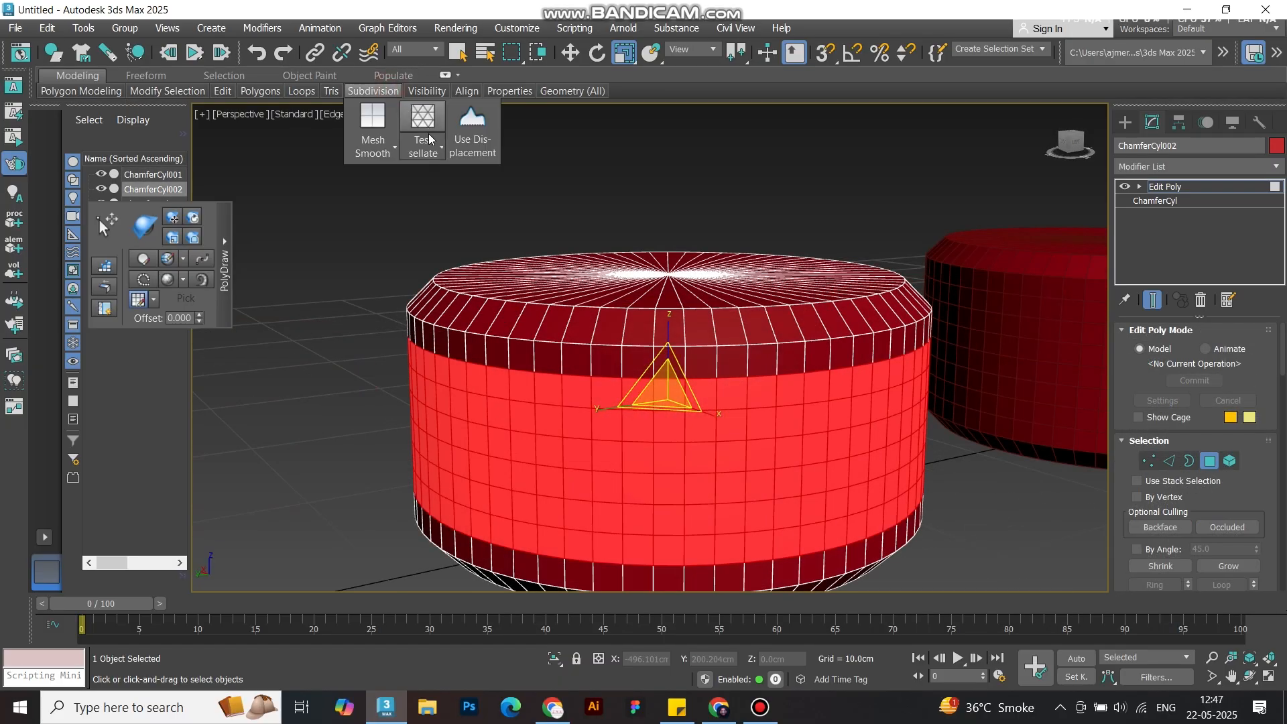
{"action": "left_click", "coordinate": [422, 131]}
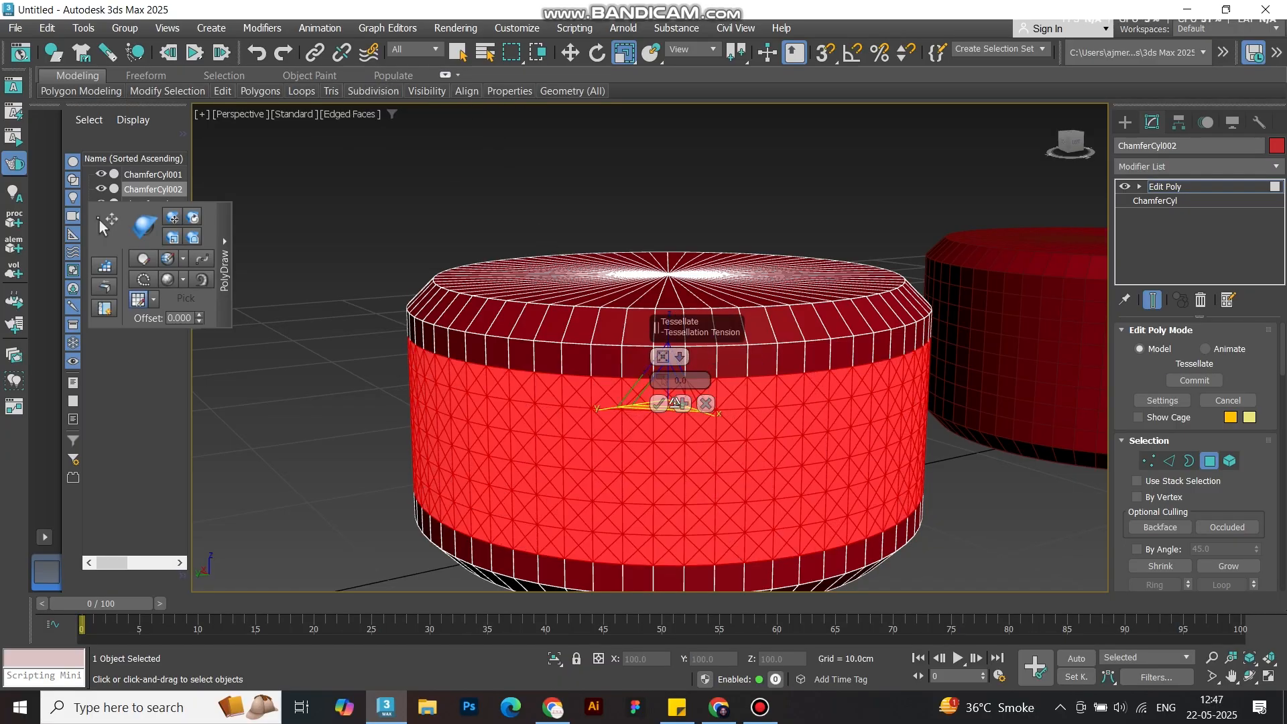
{"action": "left_click", "coordinate": [681, 403]}
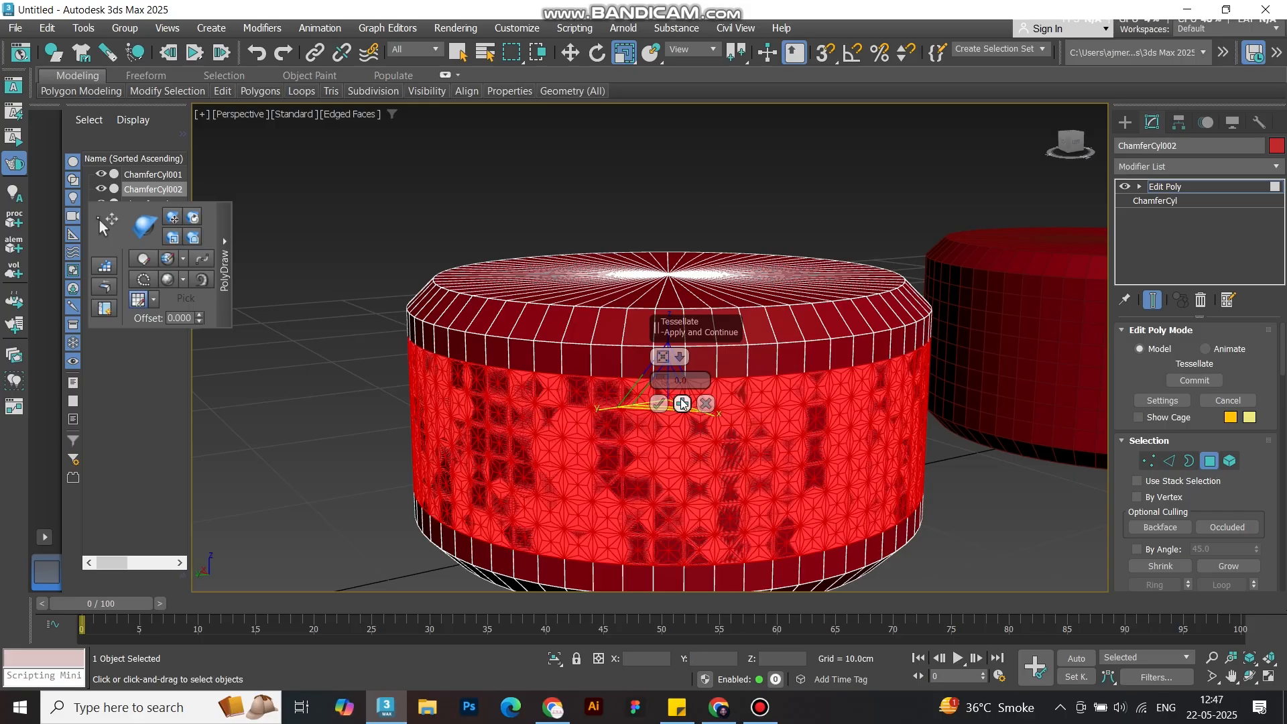
{"action": "left_click", "coordinate": [657, 403]}
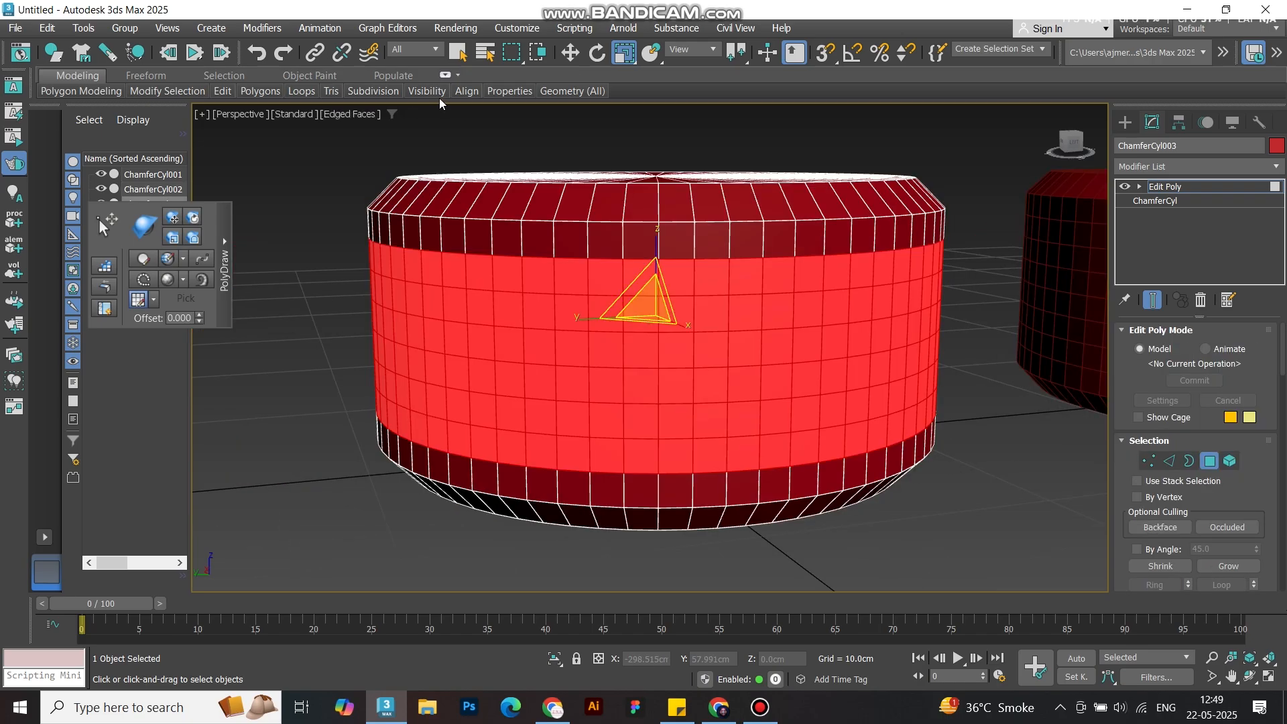
- Tessellate ChamferCyl003's middle band by Edge and select its small round faces
{"action": "left_click", "coordinate": [373, 89]}
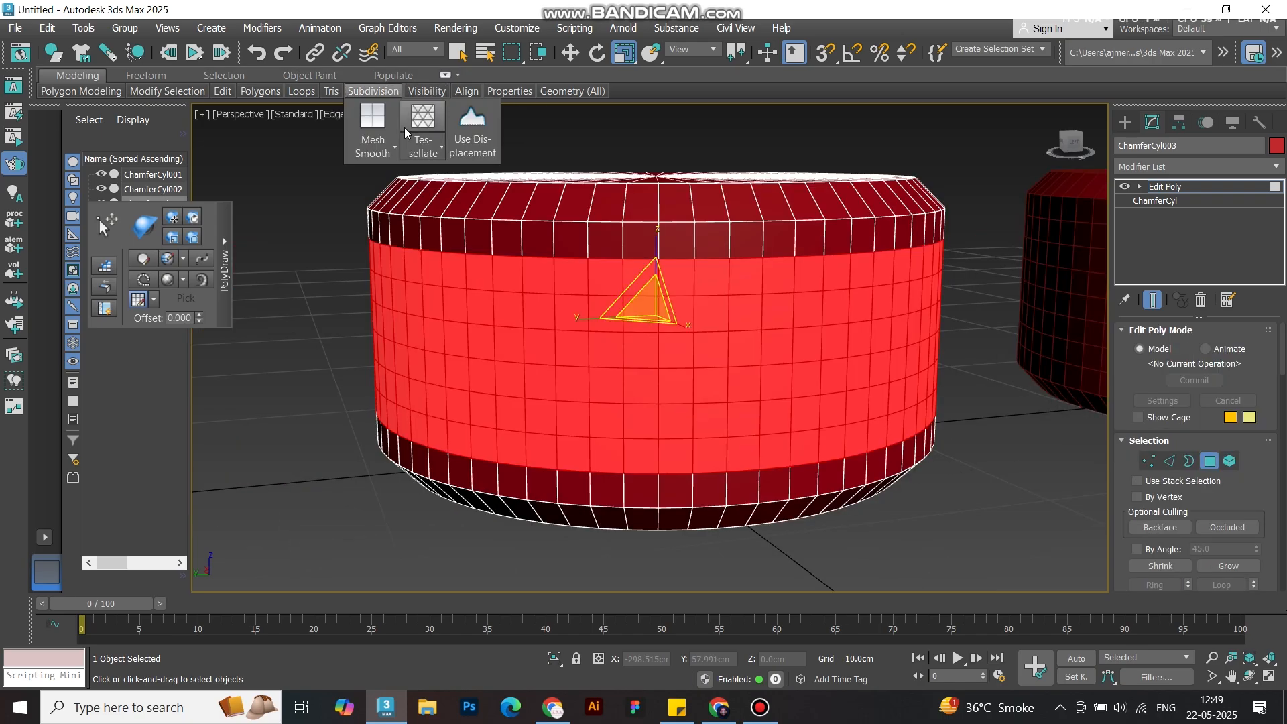
{"action": "left_click", "coordinate": [422, 131]}
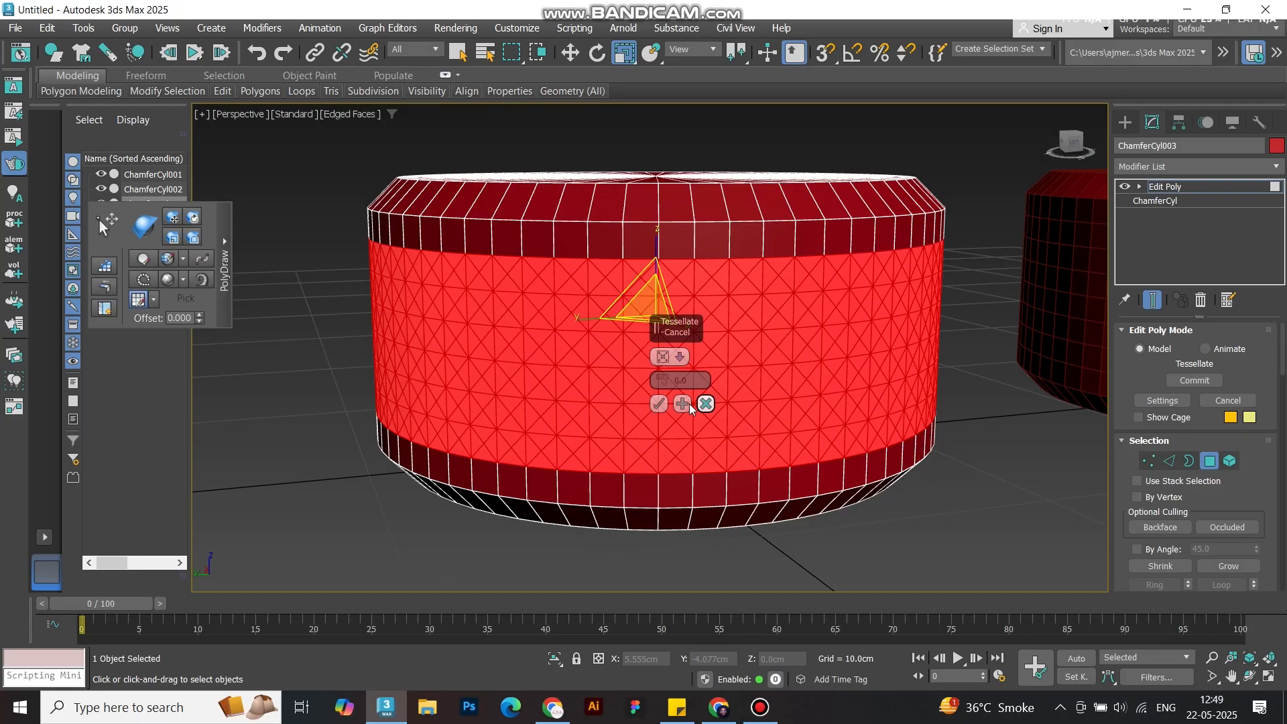
{"action": "left_click", "coordinate": [678, 357]}
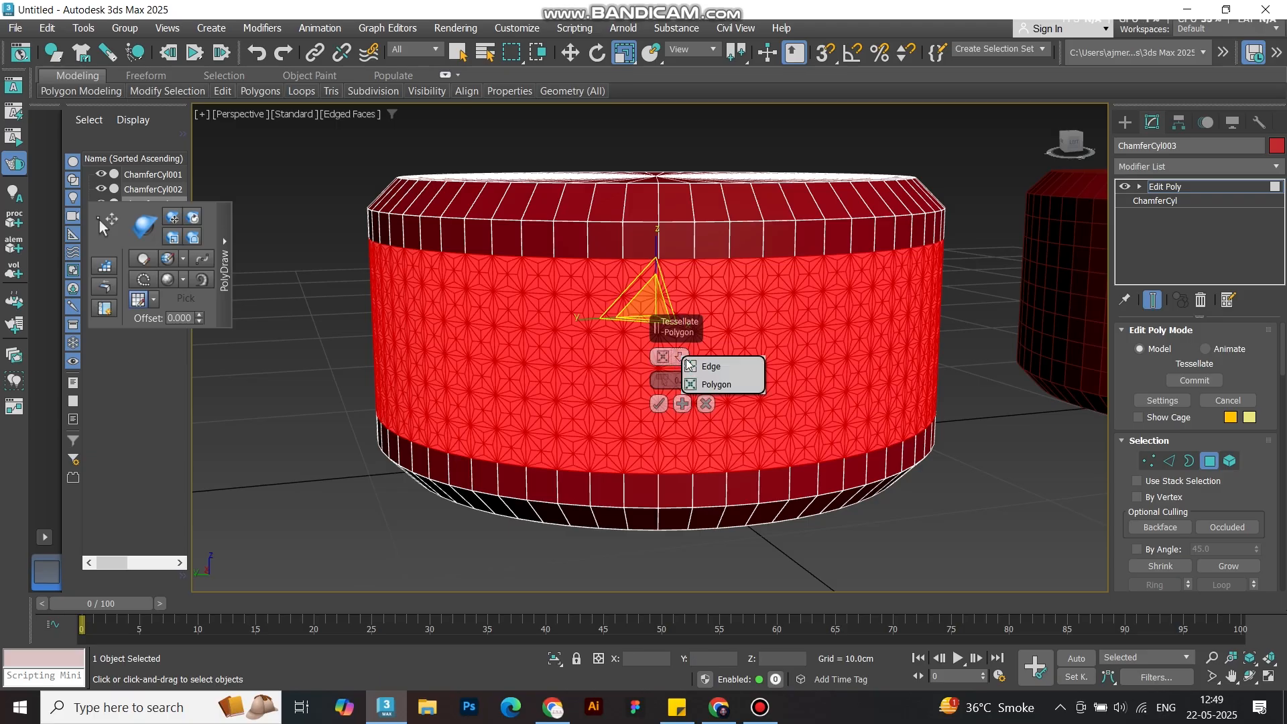
{"action": "left_click", "coordinate": [711, 366]}
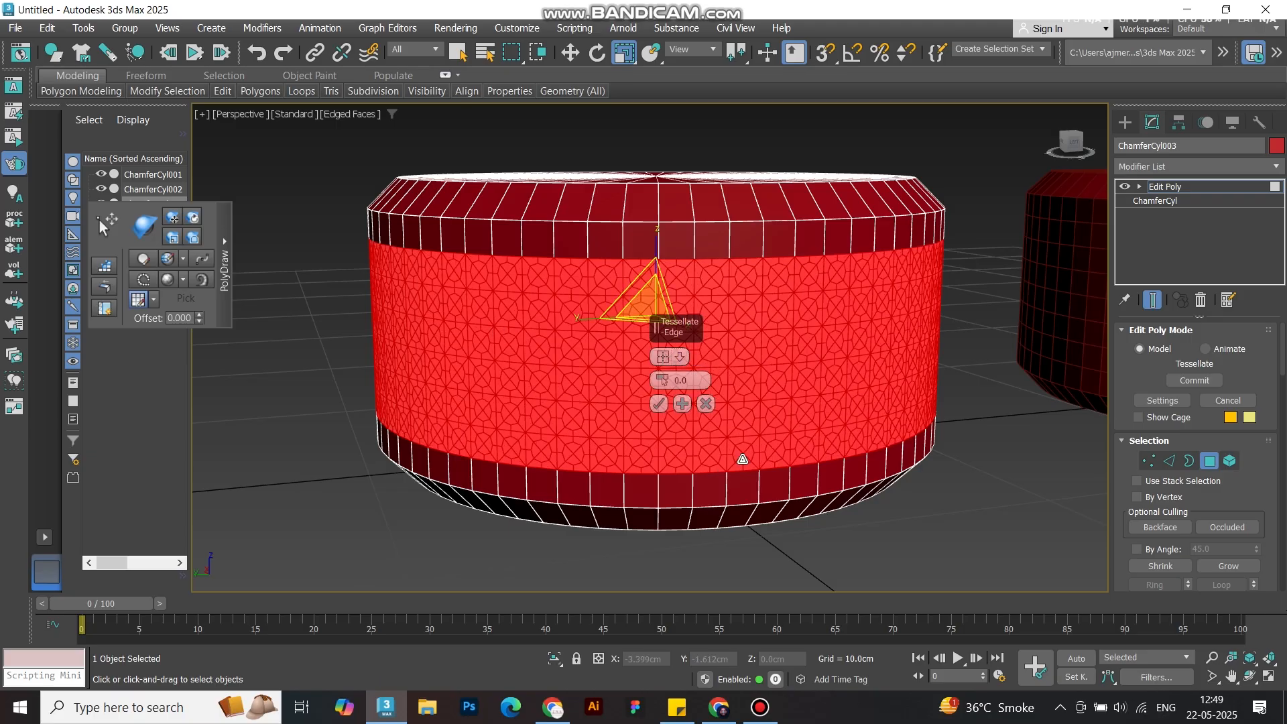
{"action": "left_click", "coordinate": [657, 403]}
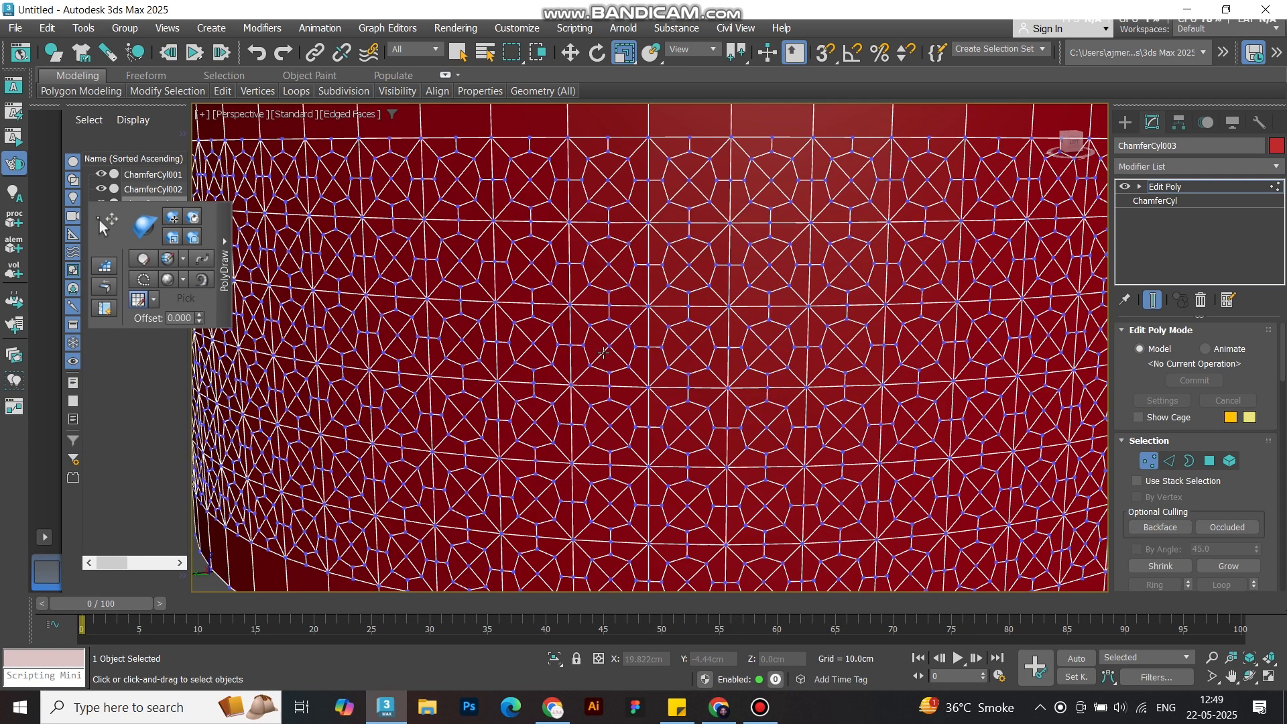
{"action": "left_click", "coordinate": [592, 336]}
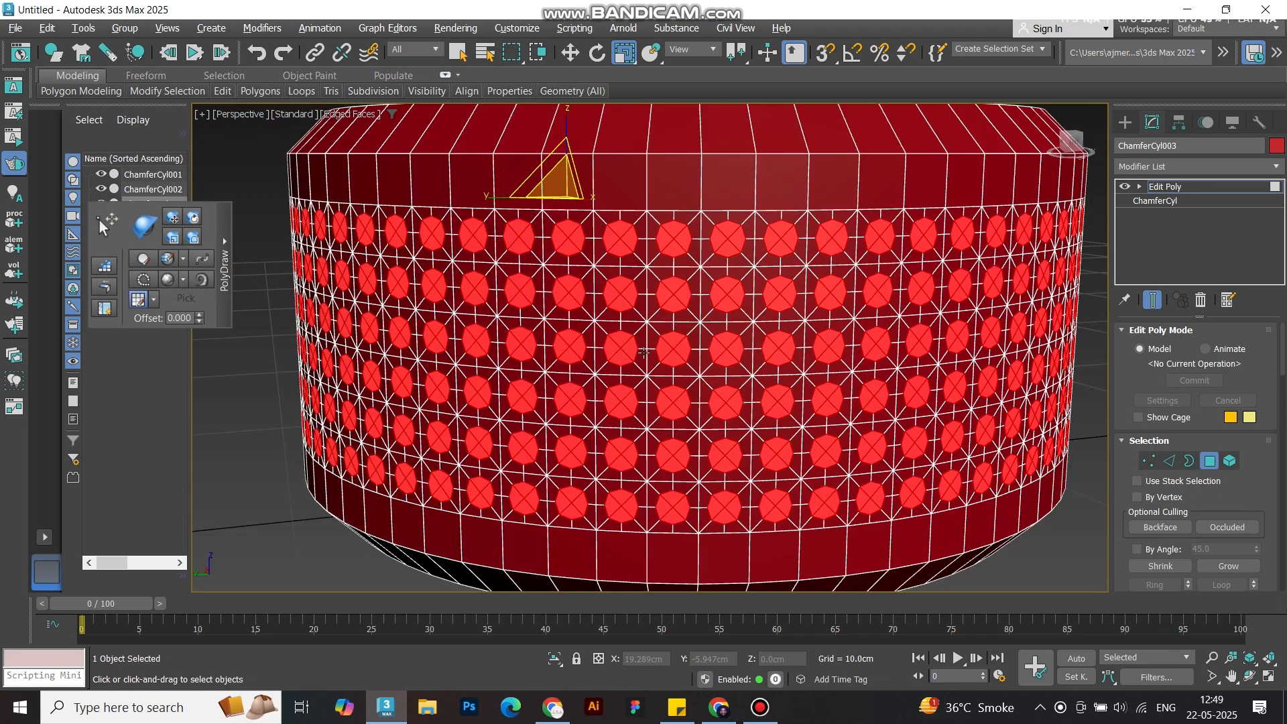
- Extrude the selected round faces outward by 0.1 cm
{"action": "right_click", "coordinate": [645, 351]}
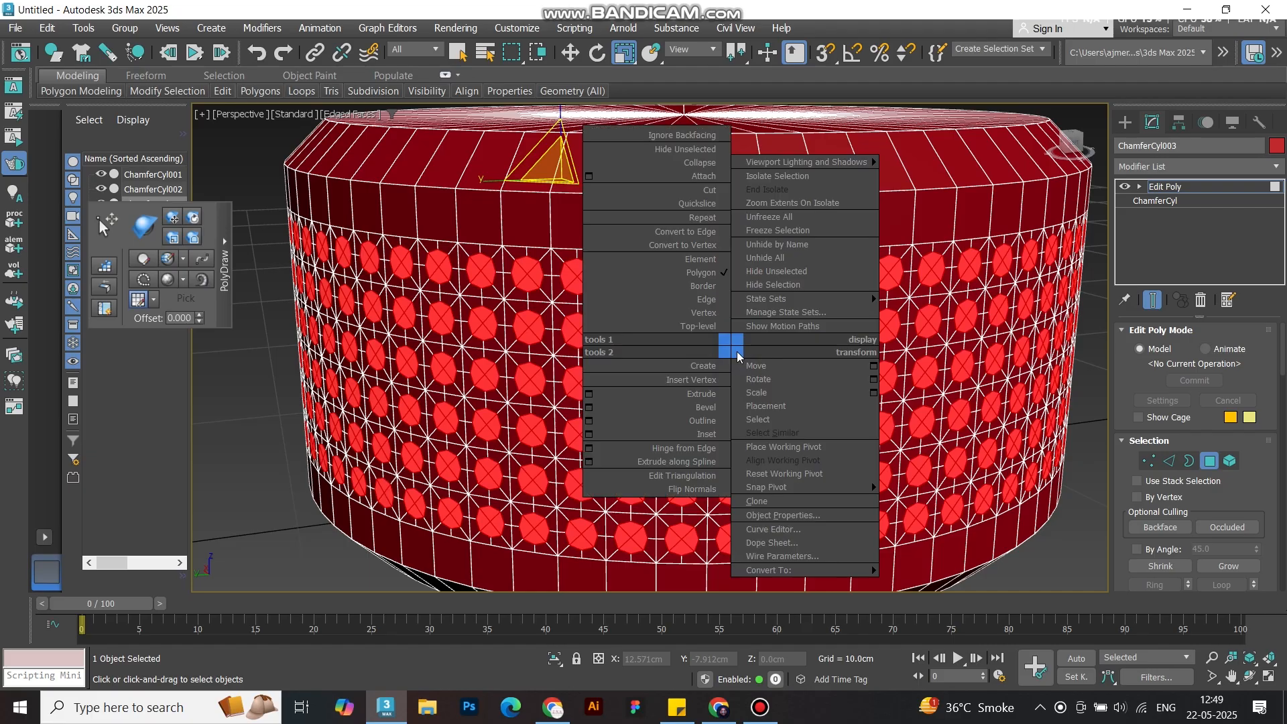
{"action": "mouse_move", "coordinate": [595, 402]}
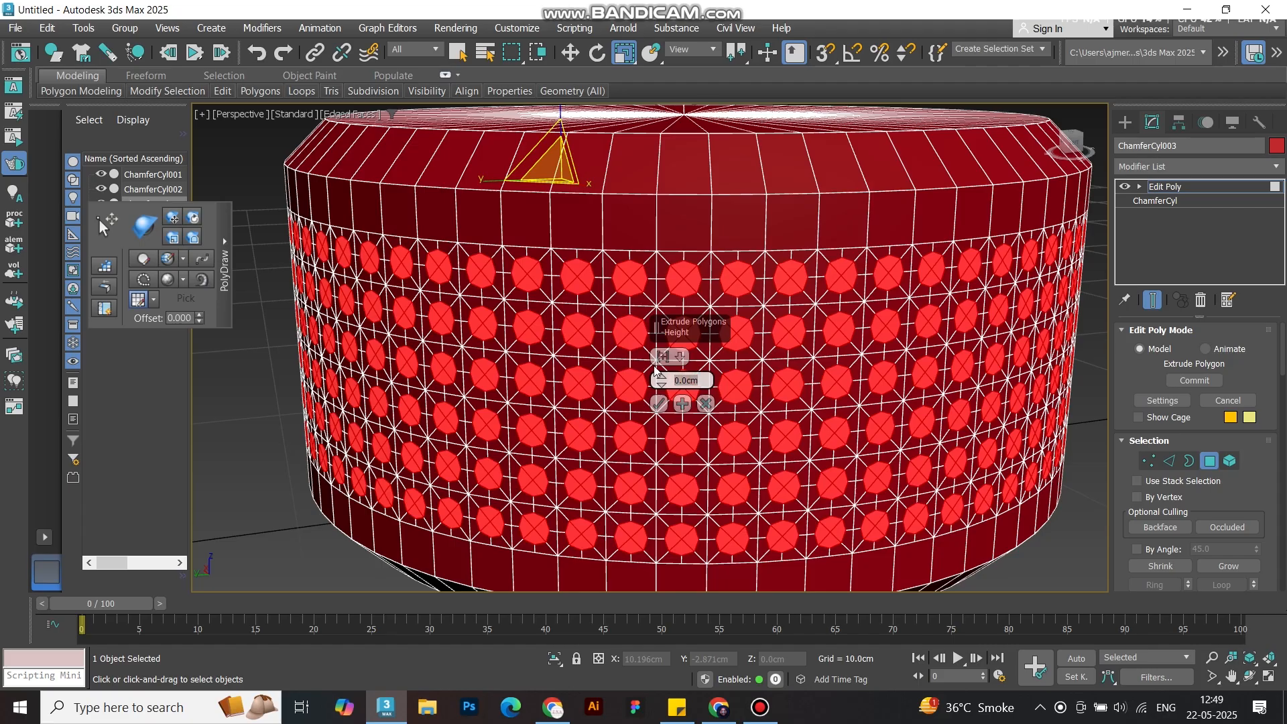
{"action": "left_click", "coordinate": [684, 380]}
{"action": "type", "text": "0.1"}
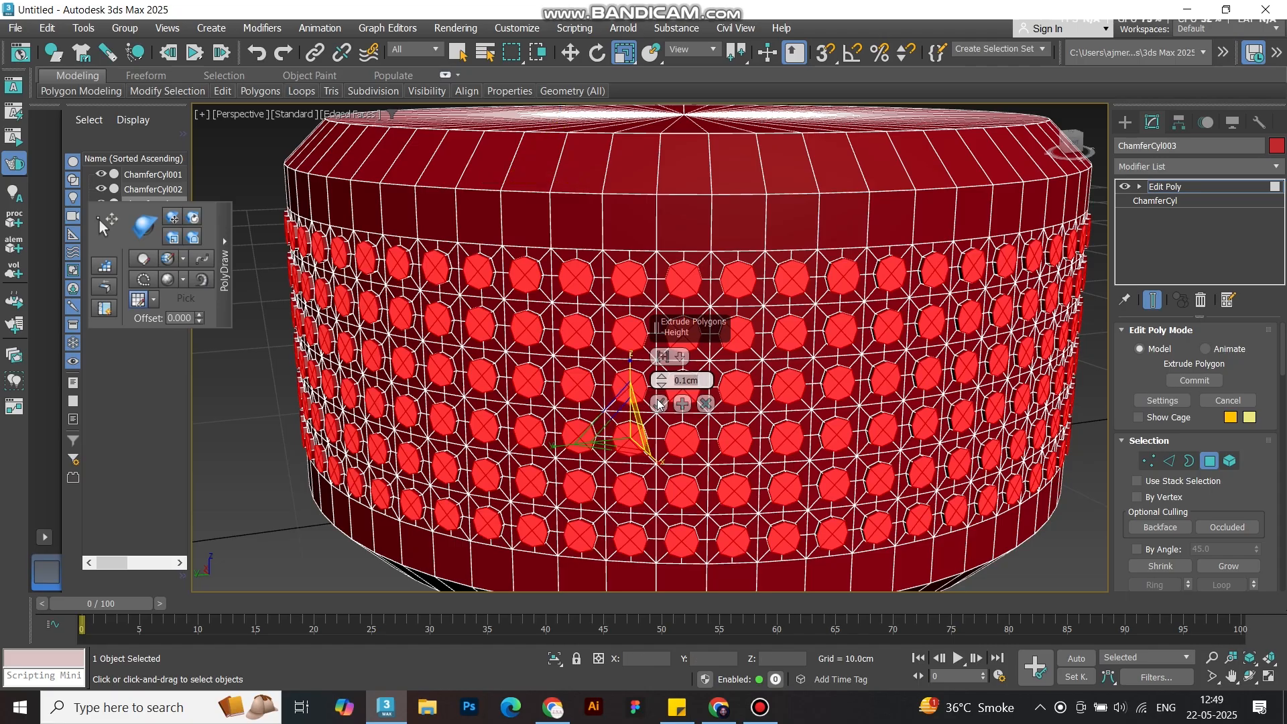
{"action": "left_click", "coordinate": [679, 403]}
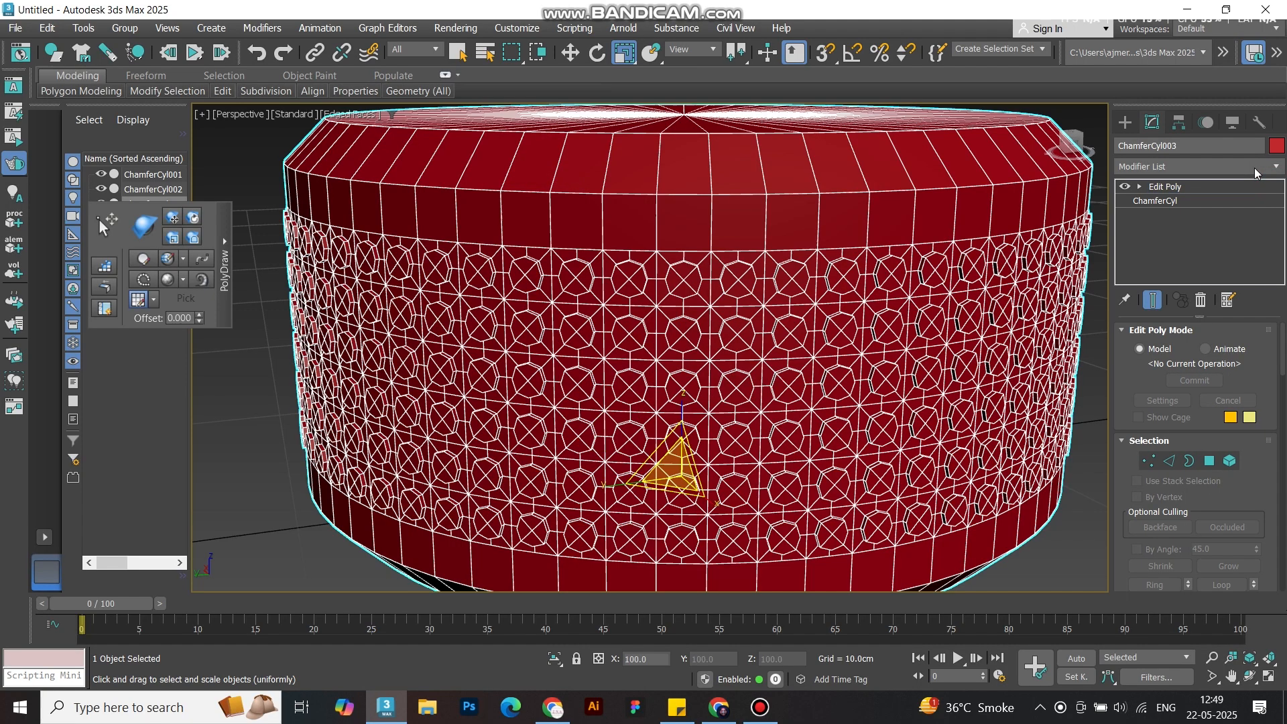
- Add TurboSmooth with 1 iteration, show the end result and view the knob's underside
{"action": "type", "text": "tu"}
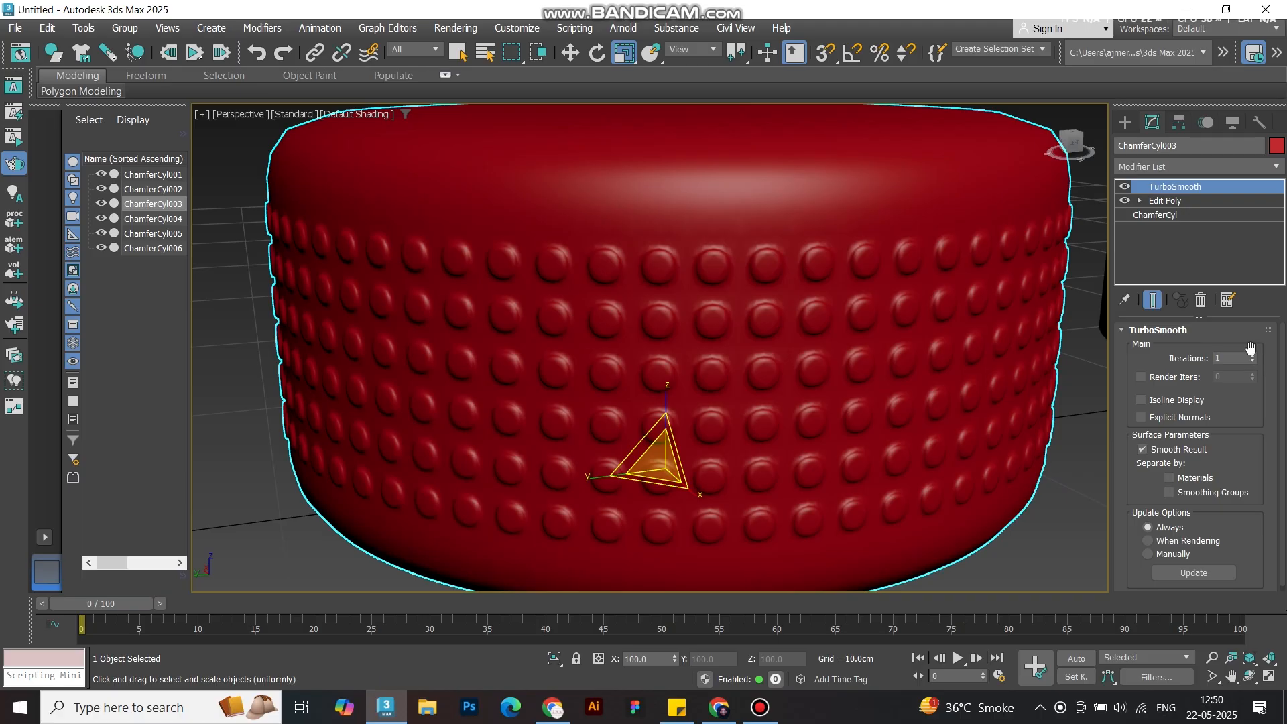
{"action": "left_click", "coordinate": [1248, 354]}
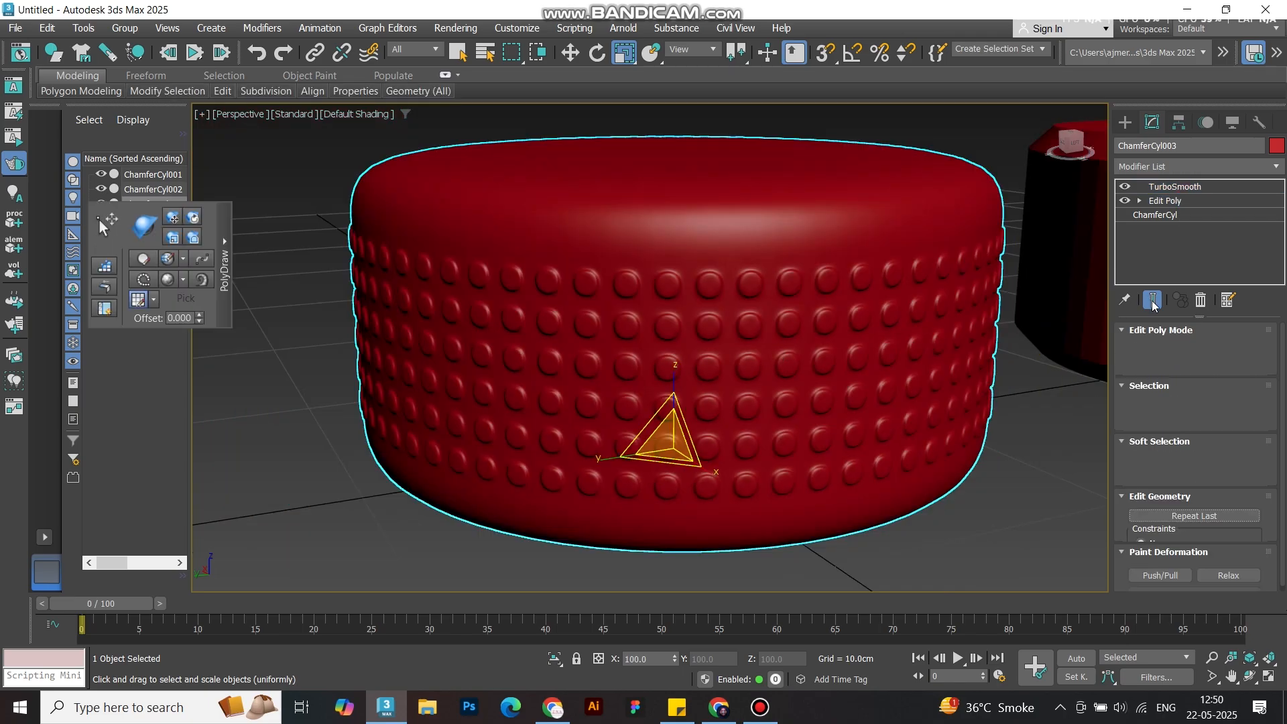
{"action": "left_click", "coordinate": [1165, 200]}
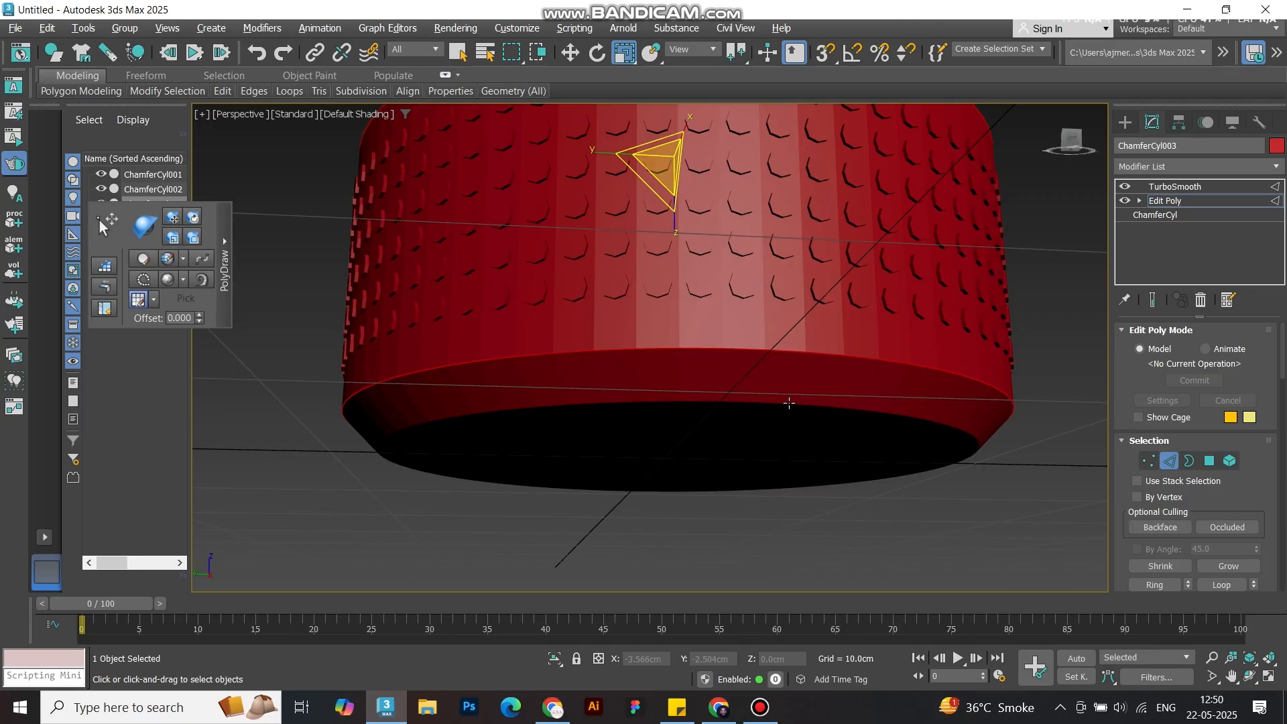
{"action": "scroll", "scroll_direction": "down", "scroll_amount": 3}
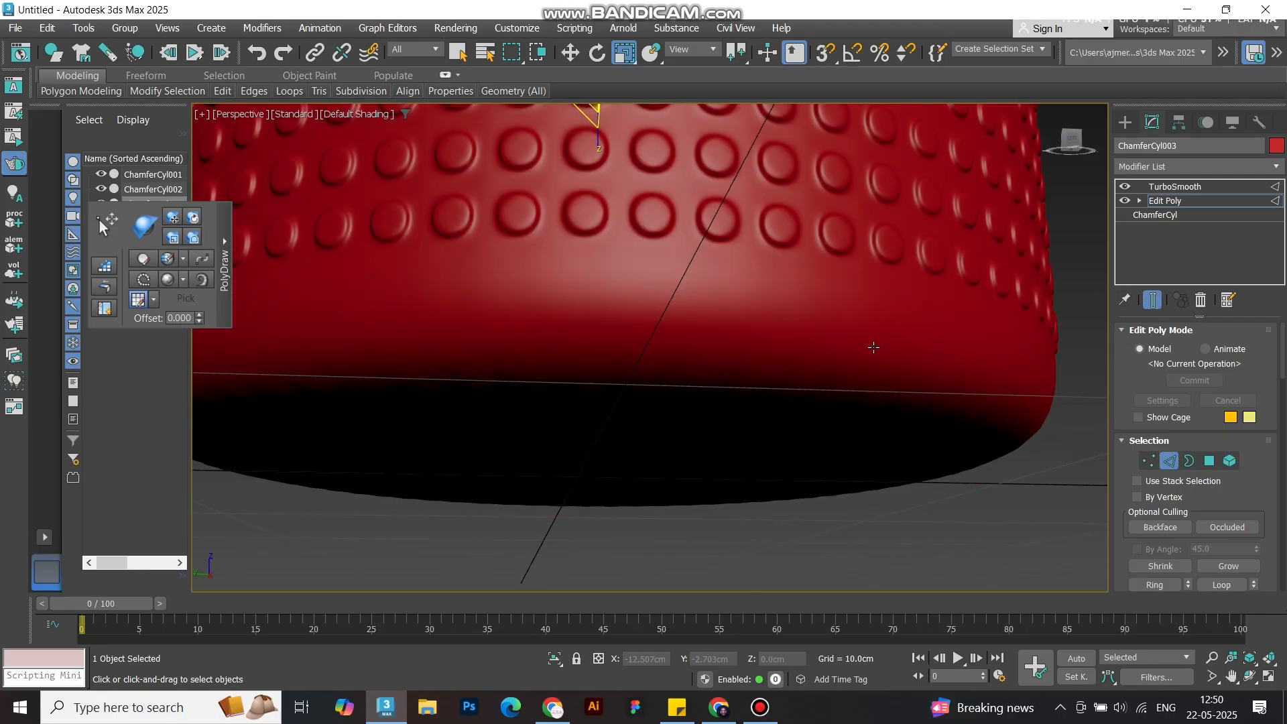
{"action": "right_click", "coordinate": [873, 347]}
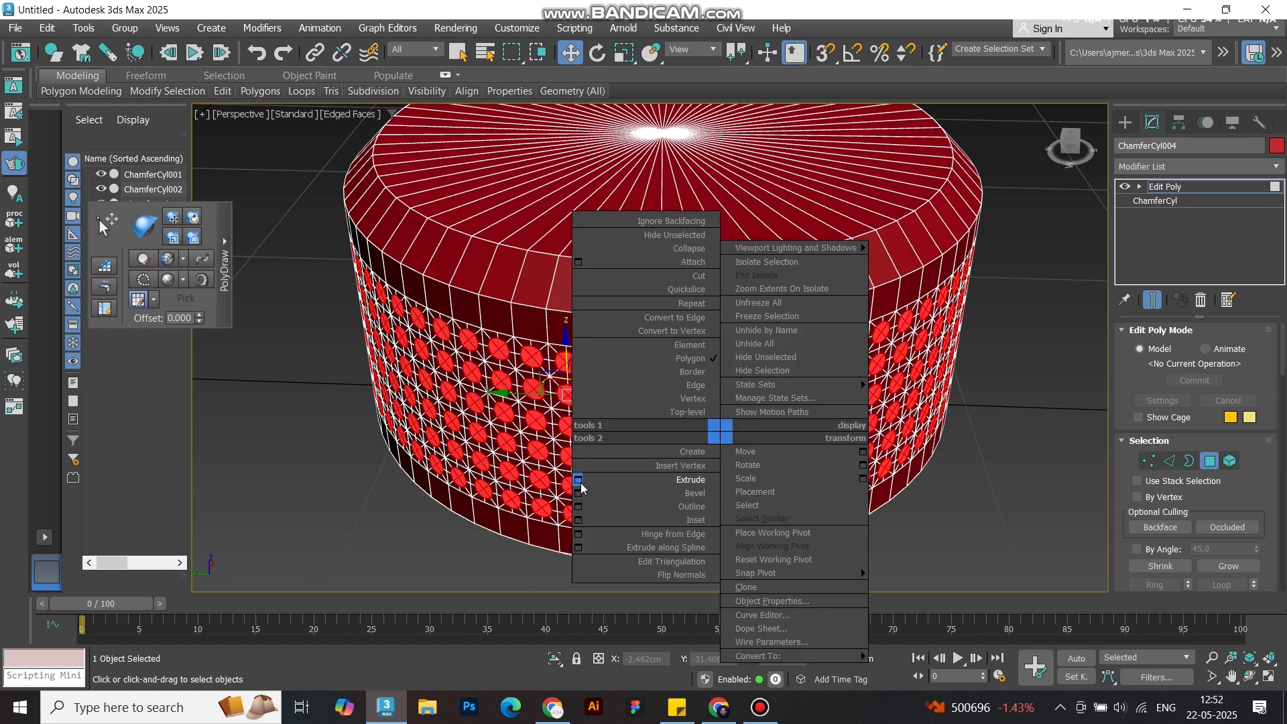
- Extrude ChamferCyl004's round faces inward and add TurboSmooth for soft dimples
{"action": "left_click", "coordinate": [691, 478]}
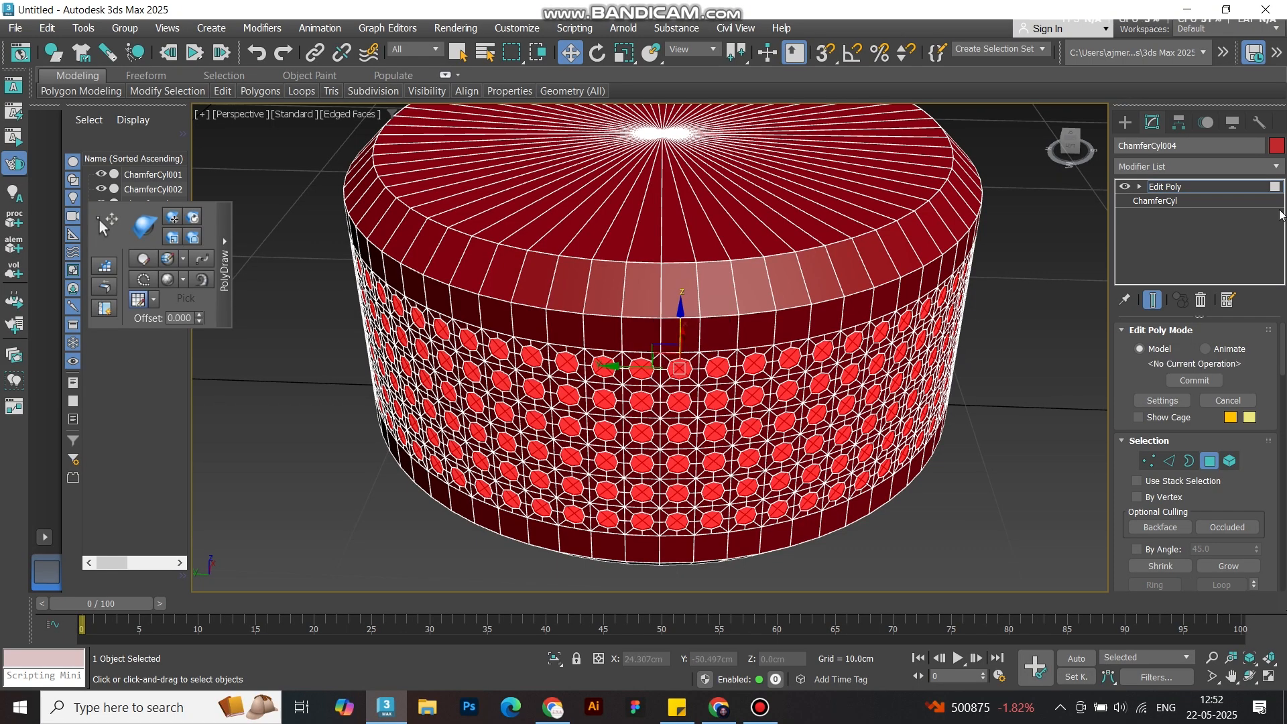
{"action": "left_click", "coordinate": [1193, 166]}
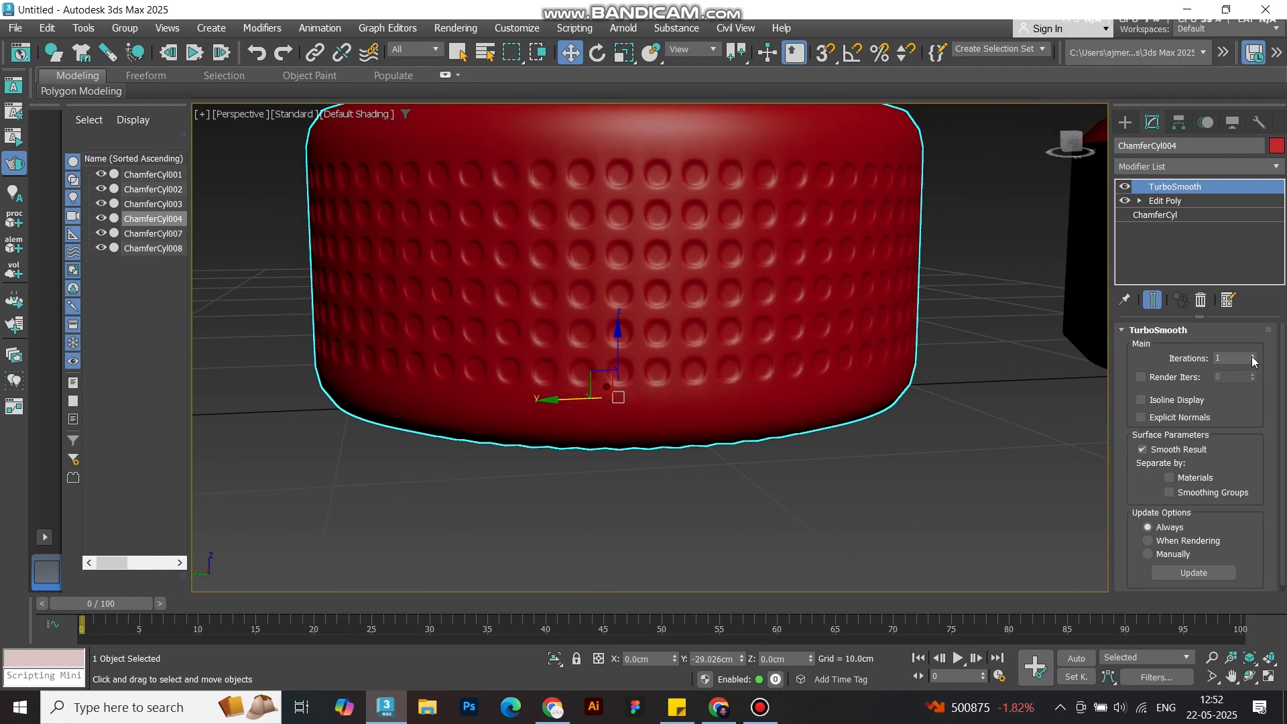
- Select ChamferCyl007 in the Scene Explorer and zoom the viewport onto its holed band
{"action": "left_click", "coordinate": [1251, 354]}
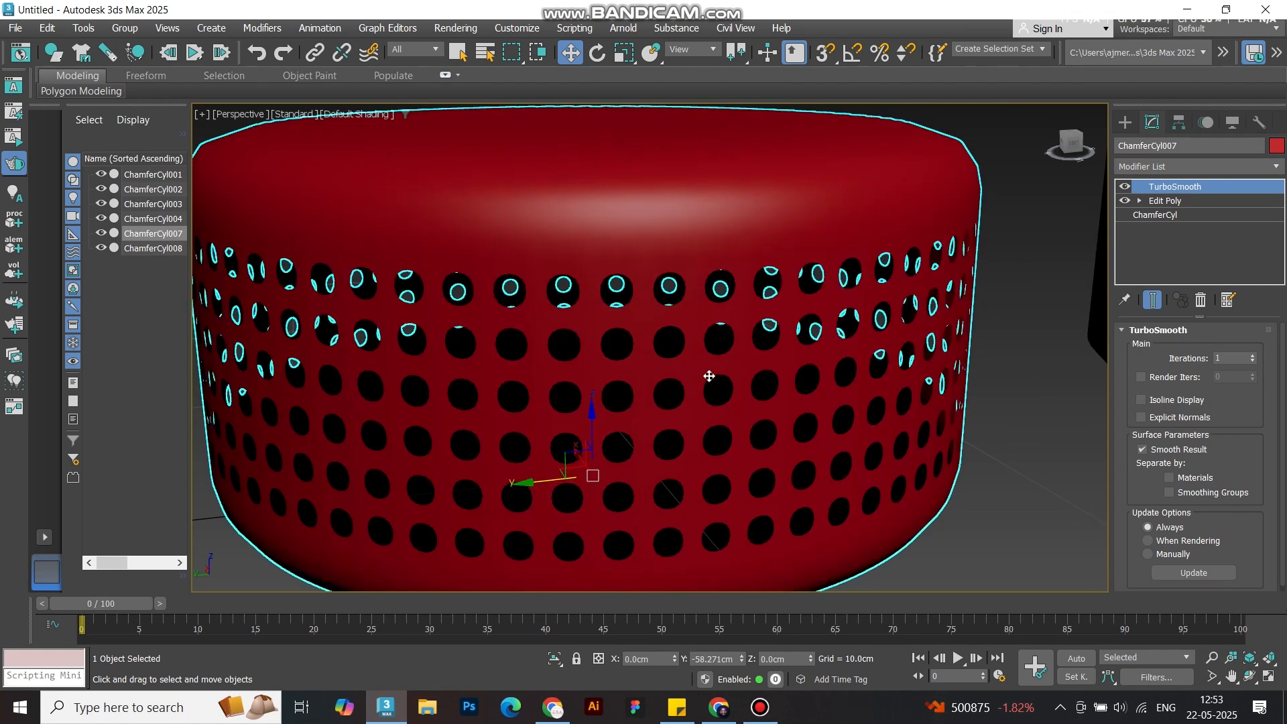
{"action": "scroll", "scroll_direction": "down", "scroll_amount": 3}
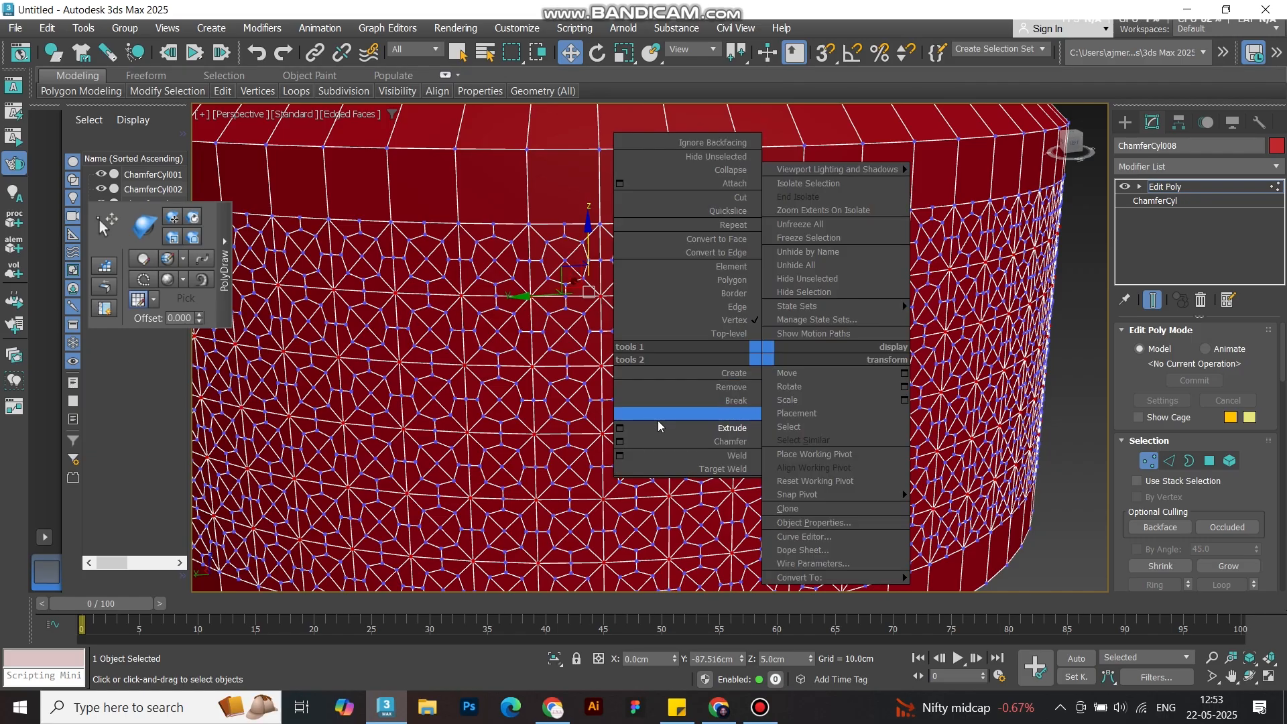
- Chamfer ChamferCyl008's star-point vertices, entering 0.2 then 0.3 cm in the caddy
{"action": "left_click", "coordinate": [729, 441]}
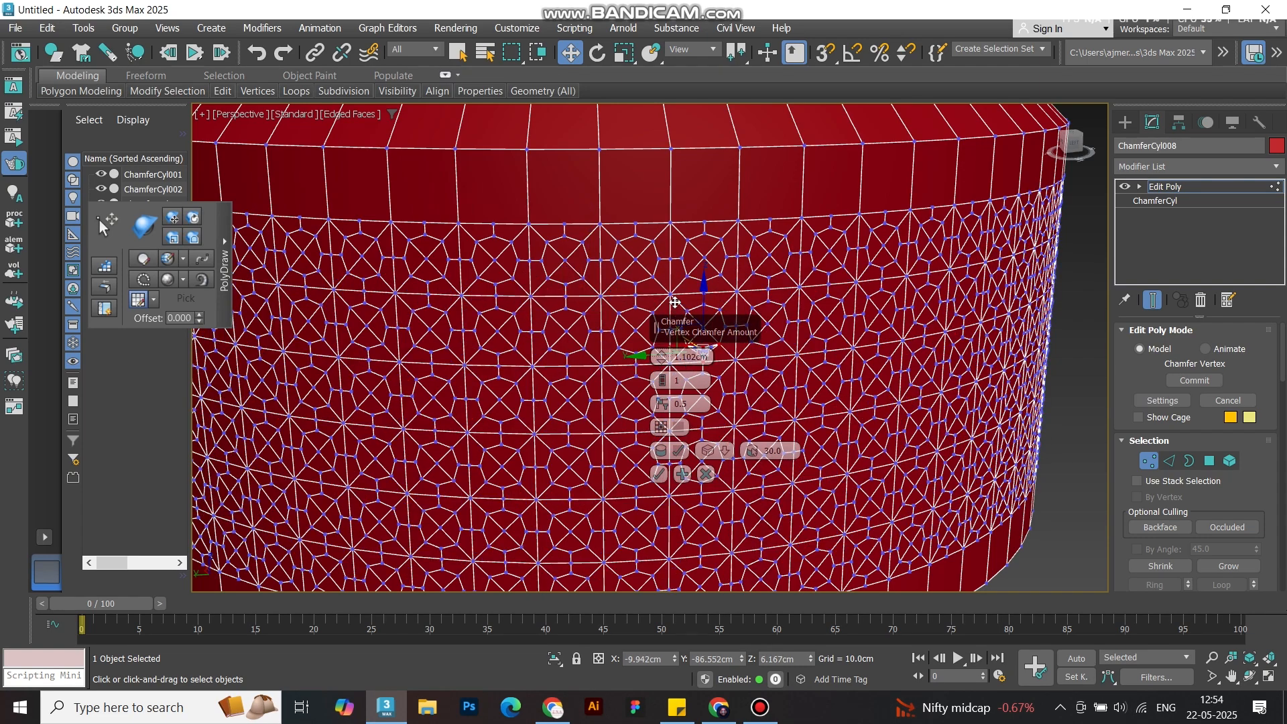
{"action": "mouse_move", "coordinate": [672, 292]}
{"action": "type", "text": "5"}
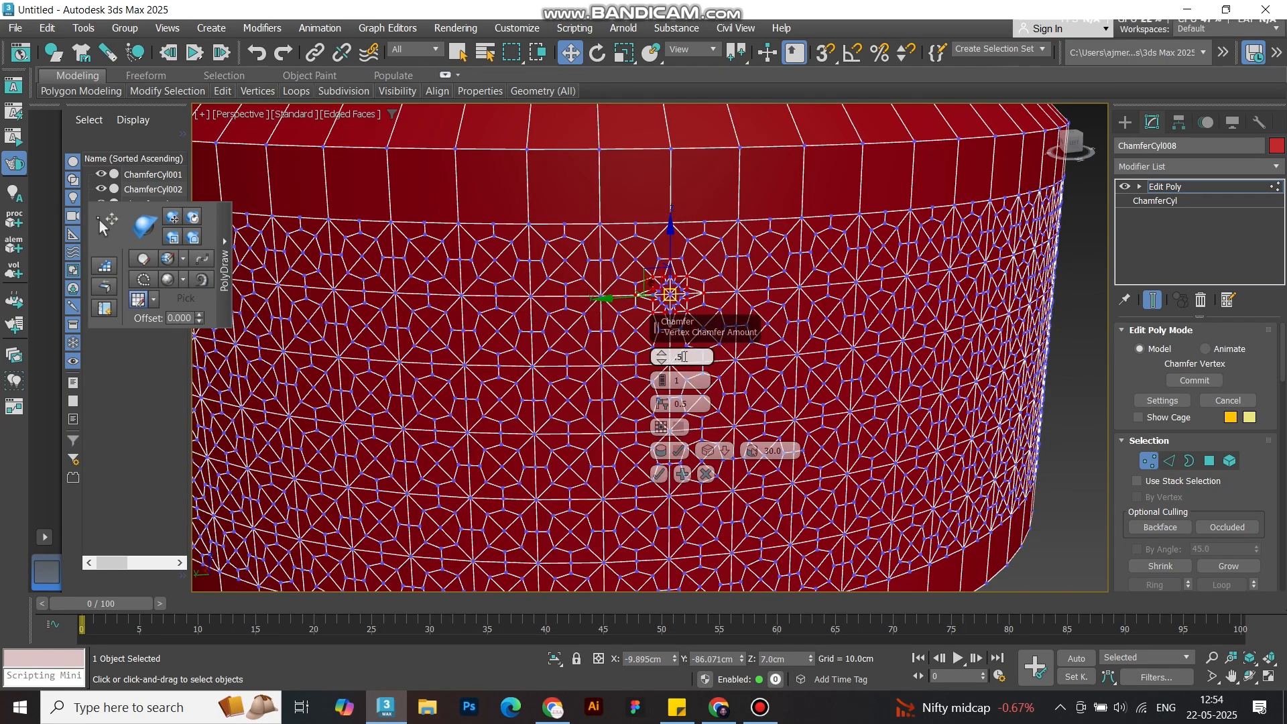
{"action": "type", "text": "0.2cm"}
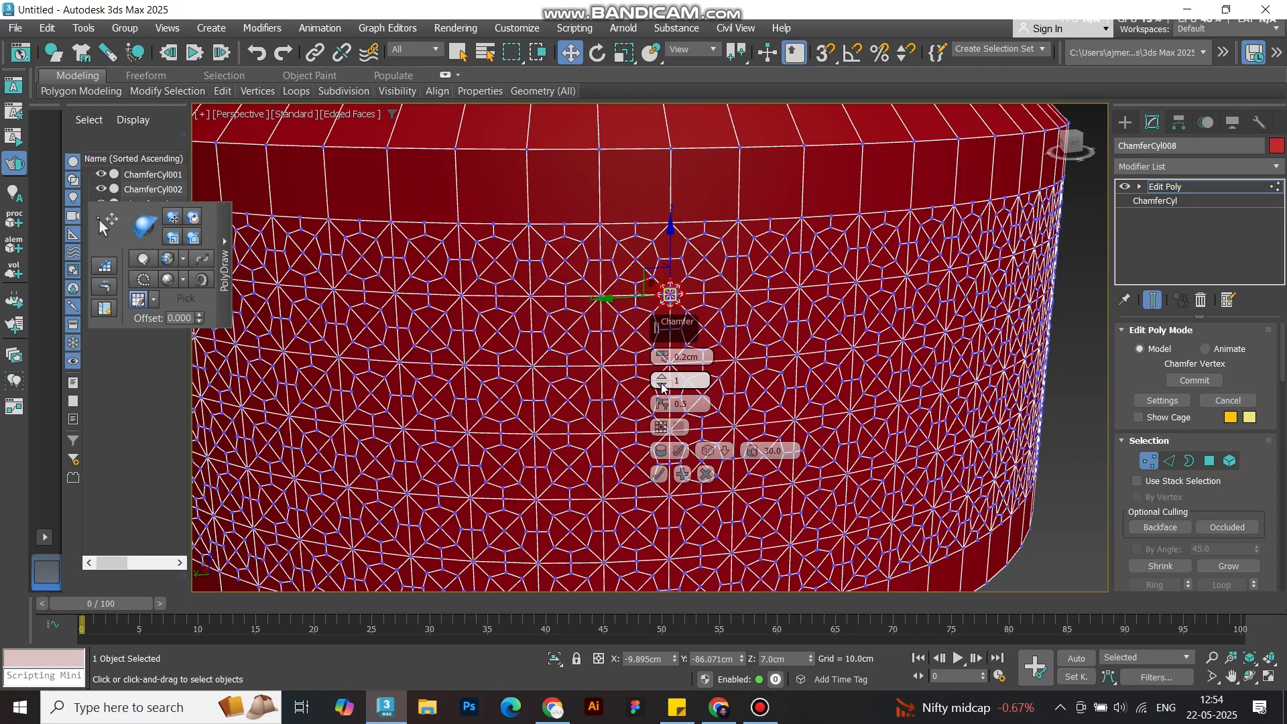
{"action": "left_click", "coordinate": [662, 385]}
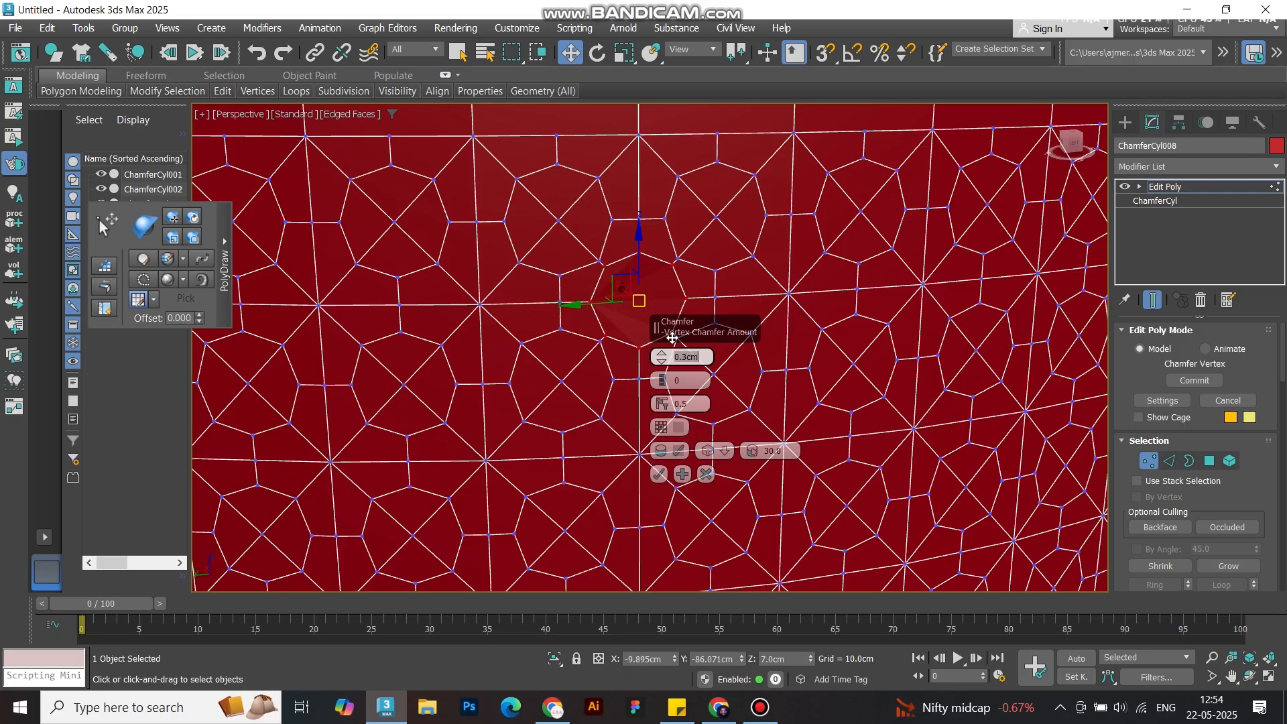
{"action": "mouse_move", "coordinate": [650, 365]}
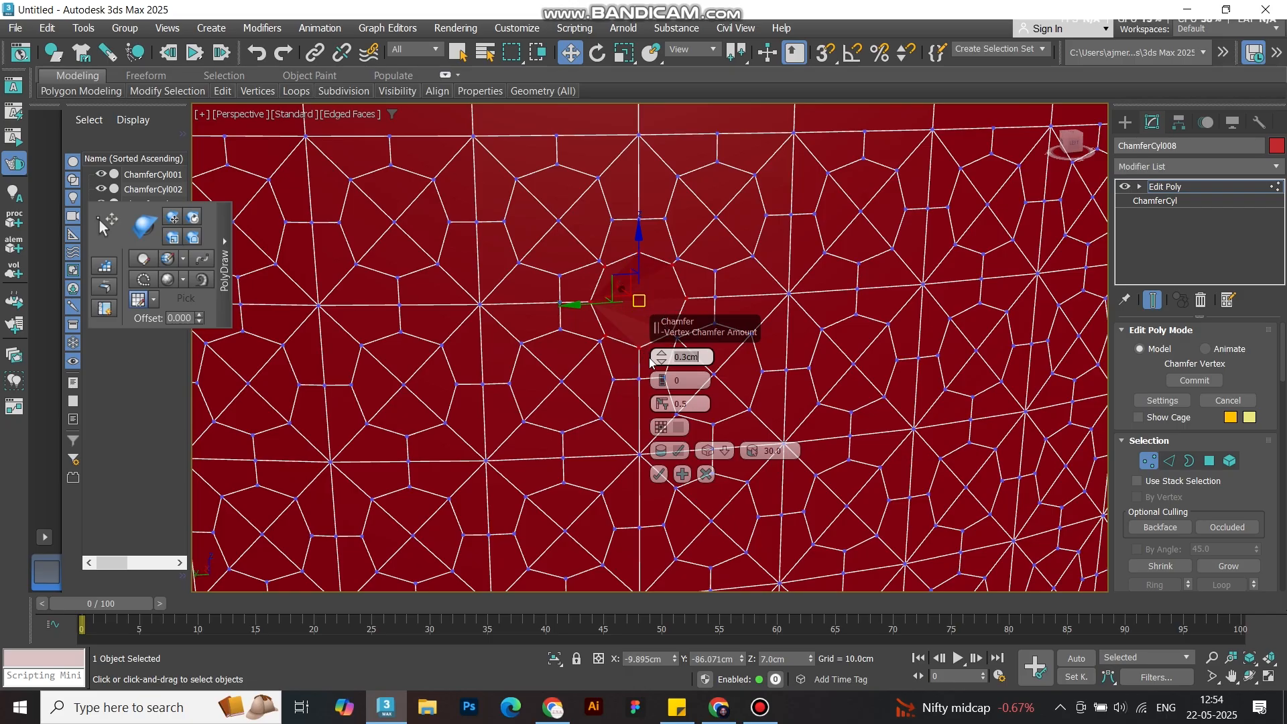
- Enable Open so the chamfered vertices become holes, confirm, and leave Vertex mode
{"action": "left_click", "coordinate": [661, 427]}
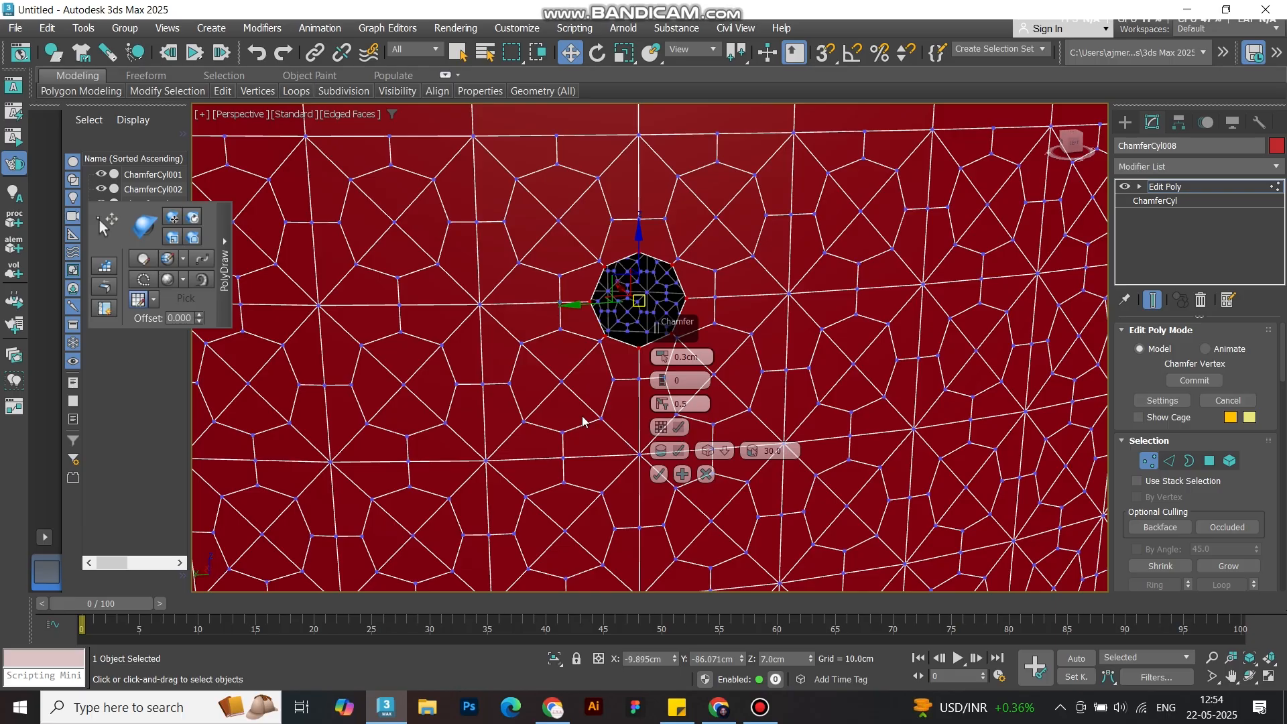
{"action": "mouse_move", "coordinate": [421, 394]}
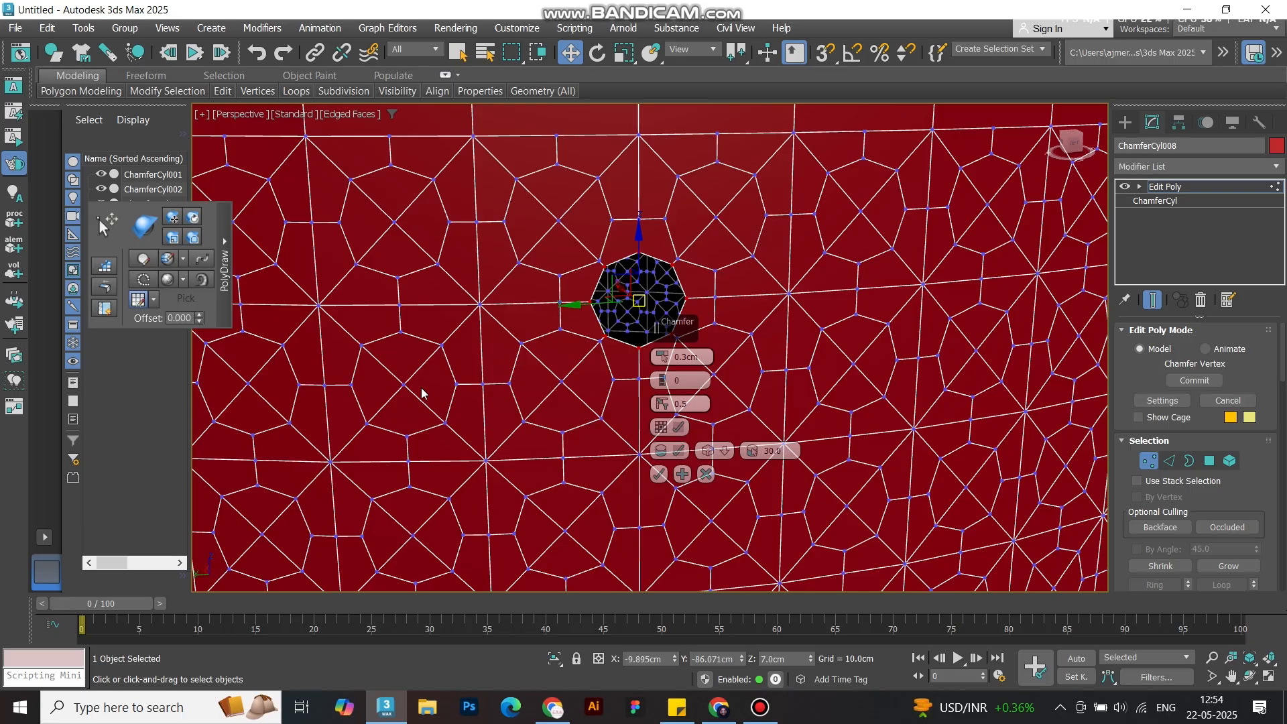
{"action": "left_click", "coordinate": [168, 89]}
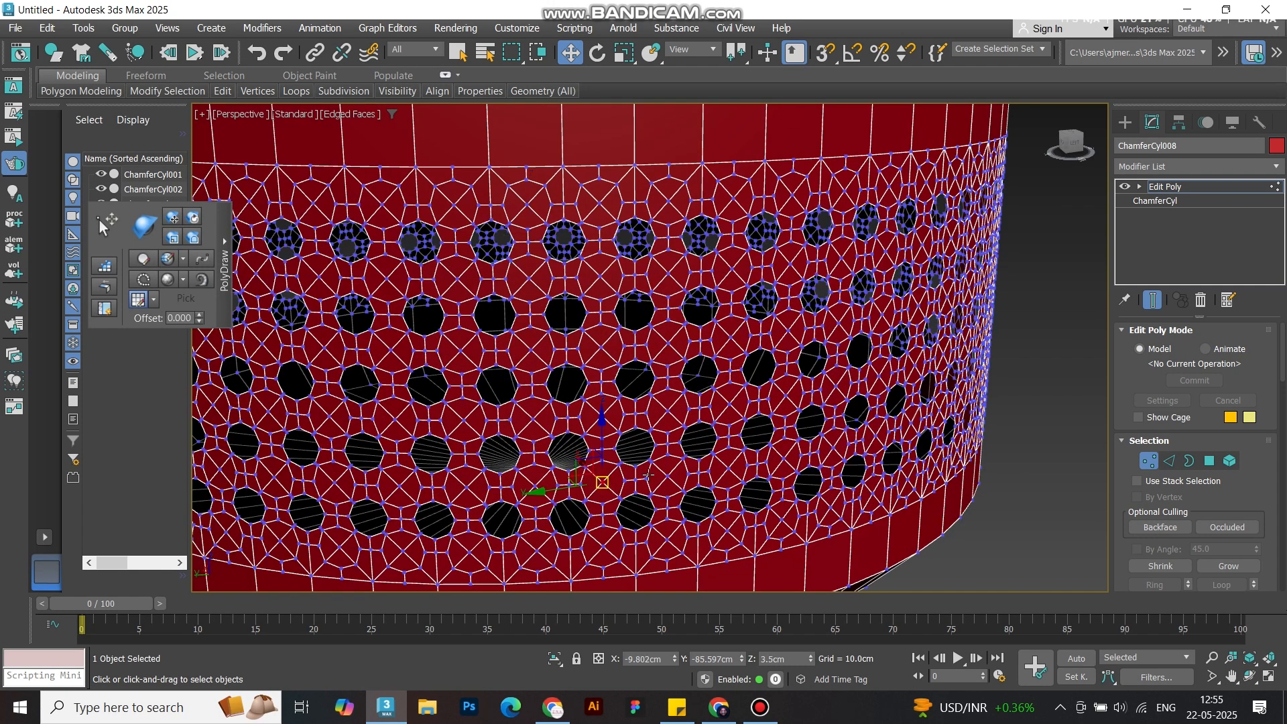
{"action": "left_click", "coordinate": [167, 91]}
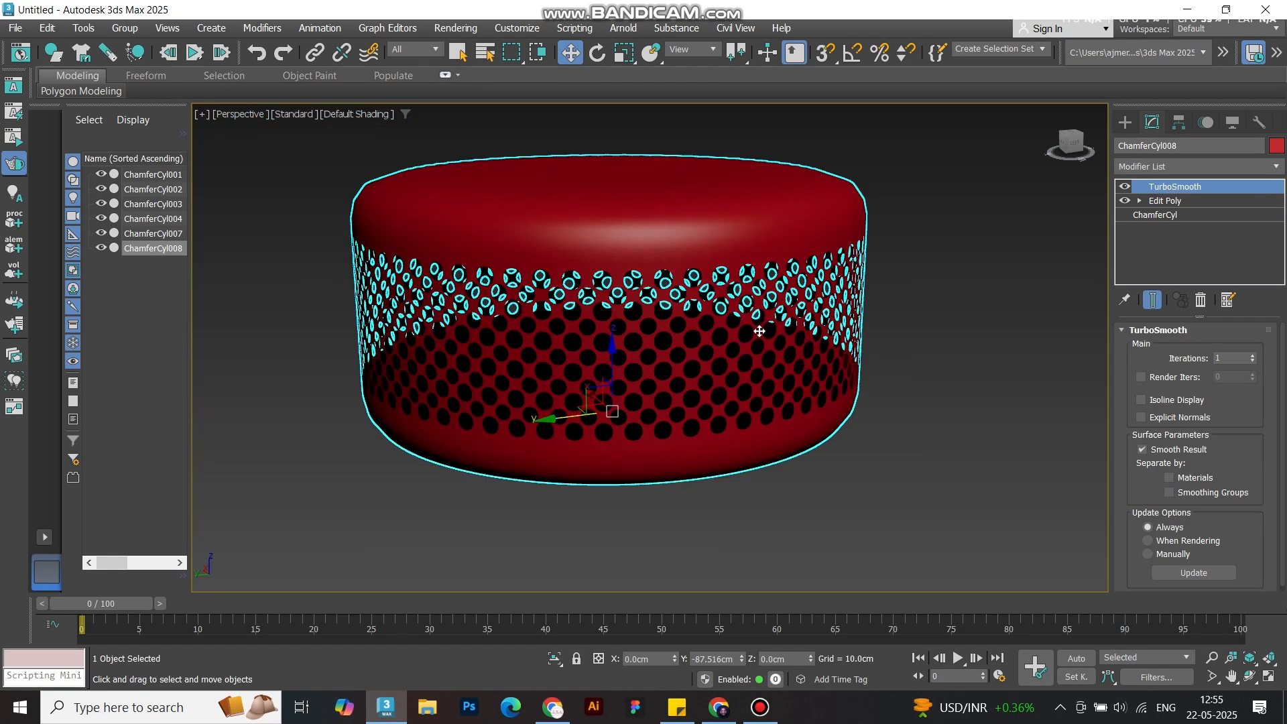
- Orbit and zoom to inspect the TurboSmoothed band of rounded holes on ChamferCyl008
{"action": "scroll", "scroll_direction": "down", "scroll_amount": 3}
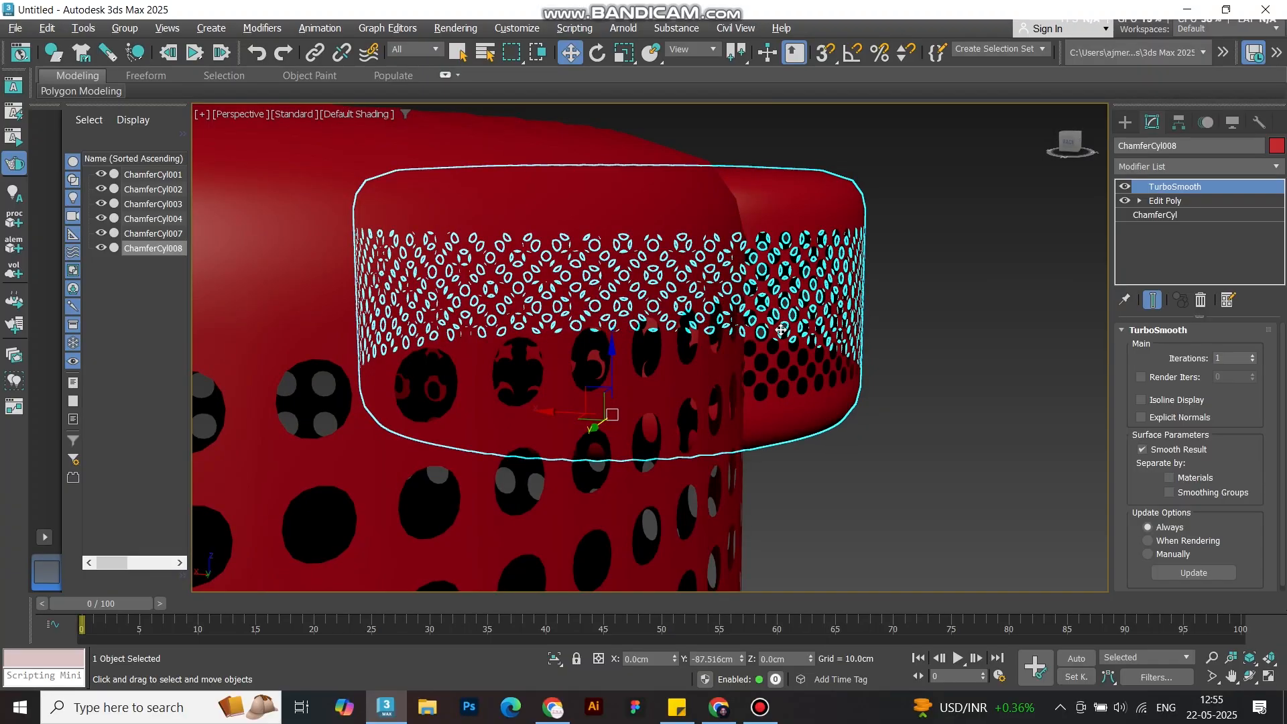